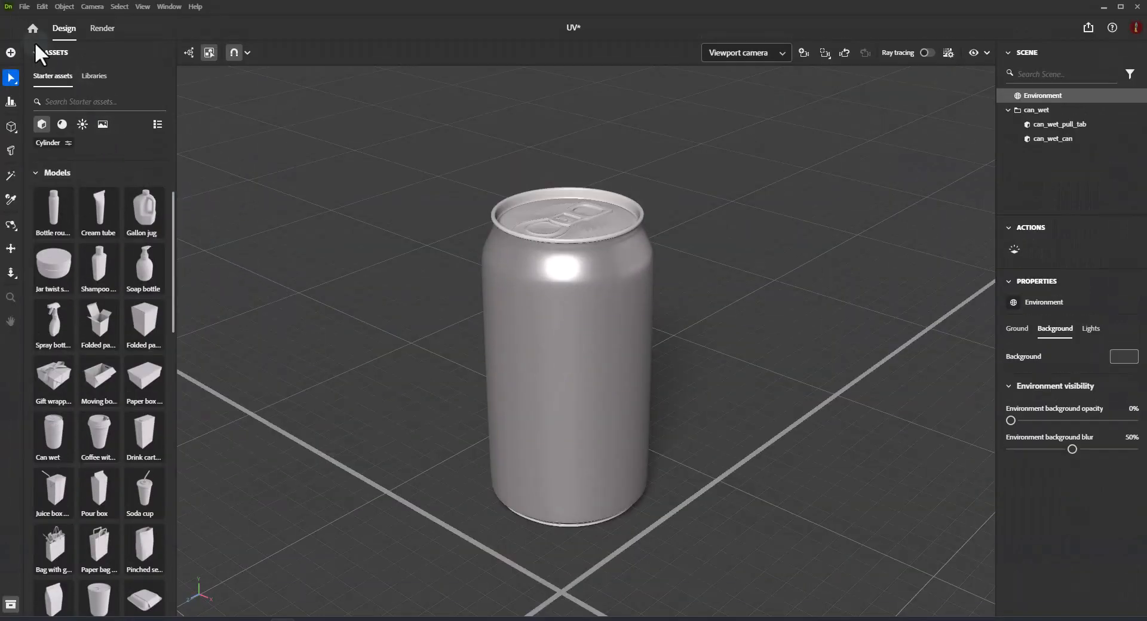
Step: Export the selected can's UV layouts as 2048 x 2048 PSDs to Downloads
click(24, 7)
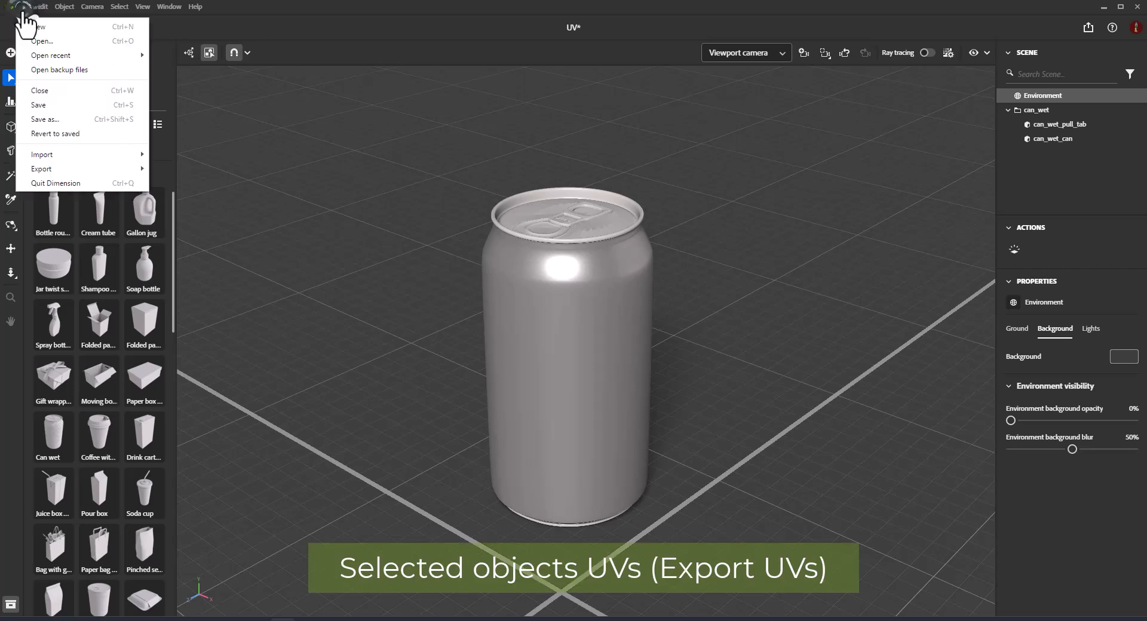
mouse_move(40, 41)
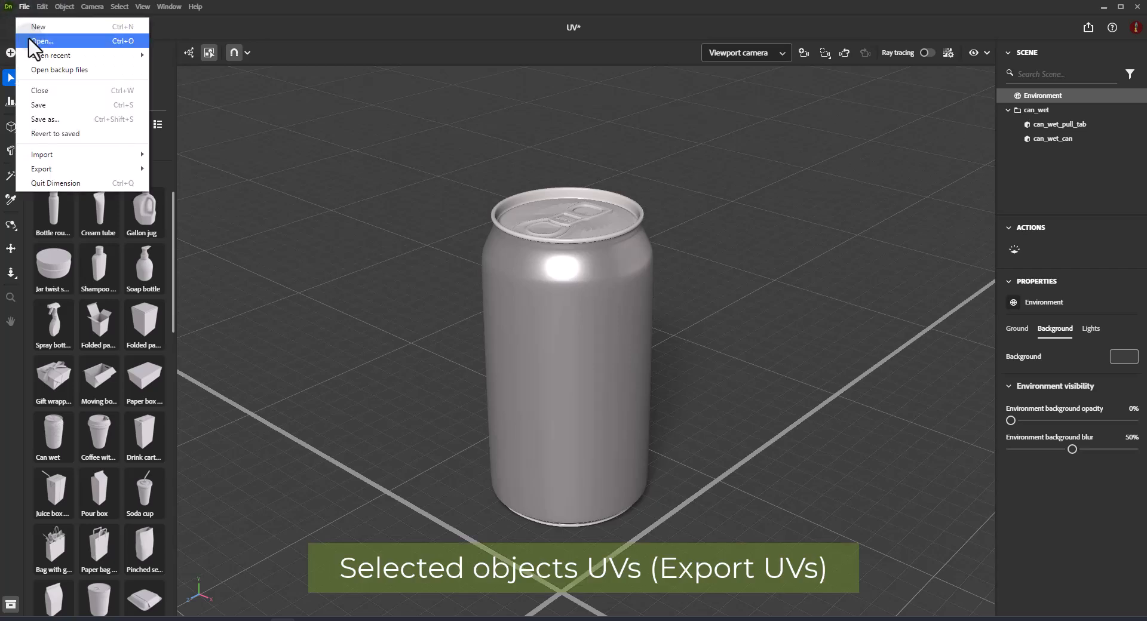
mouse_move(59, 154)
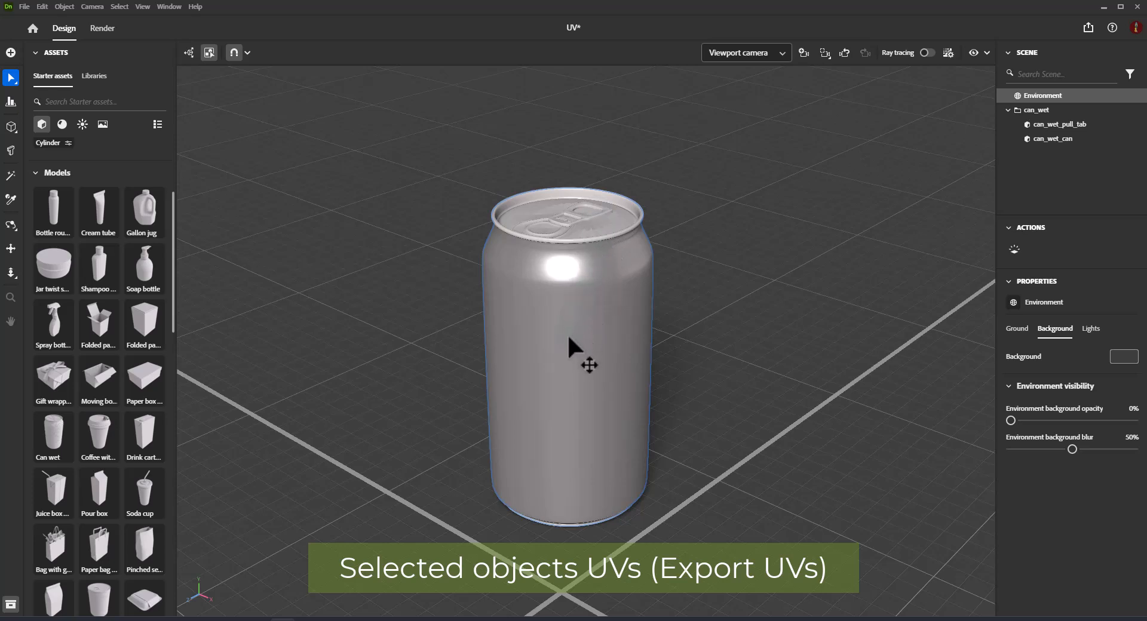
mouse_move(575, 396)
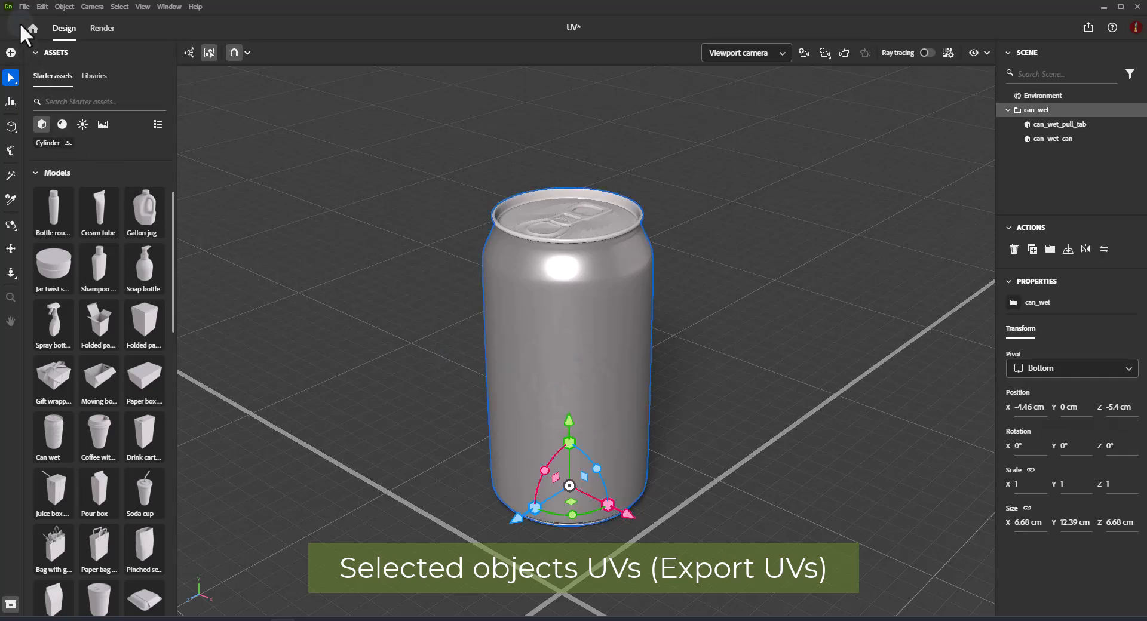
click(24, 7)
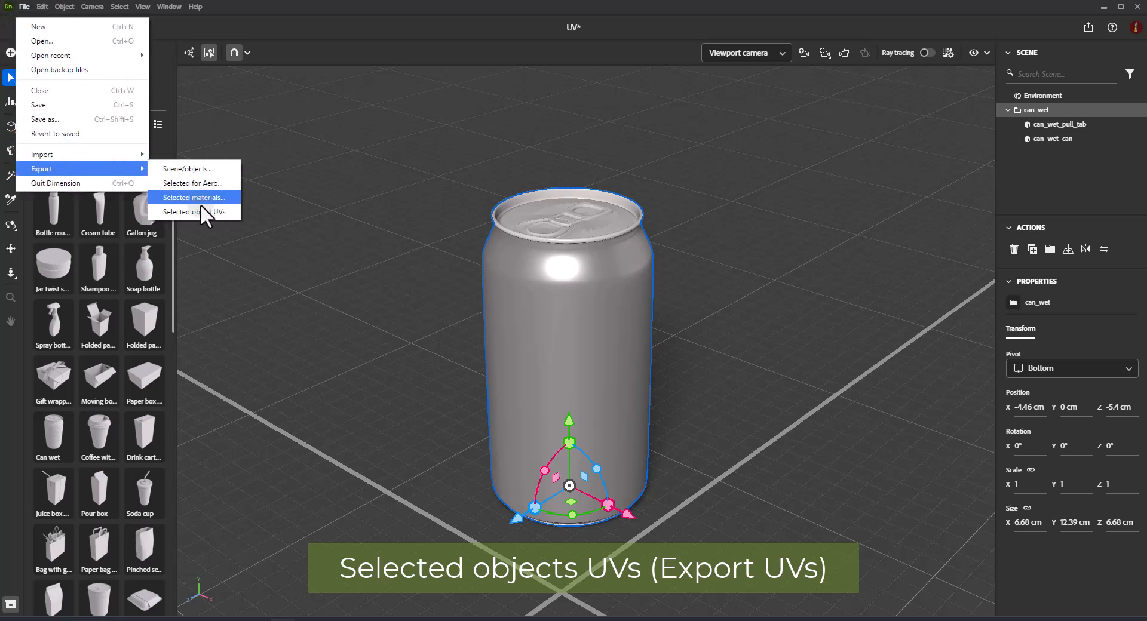
mouse_move(194, 211)
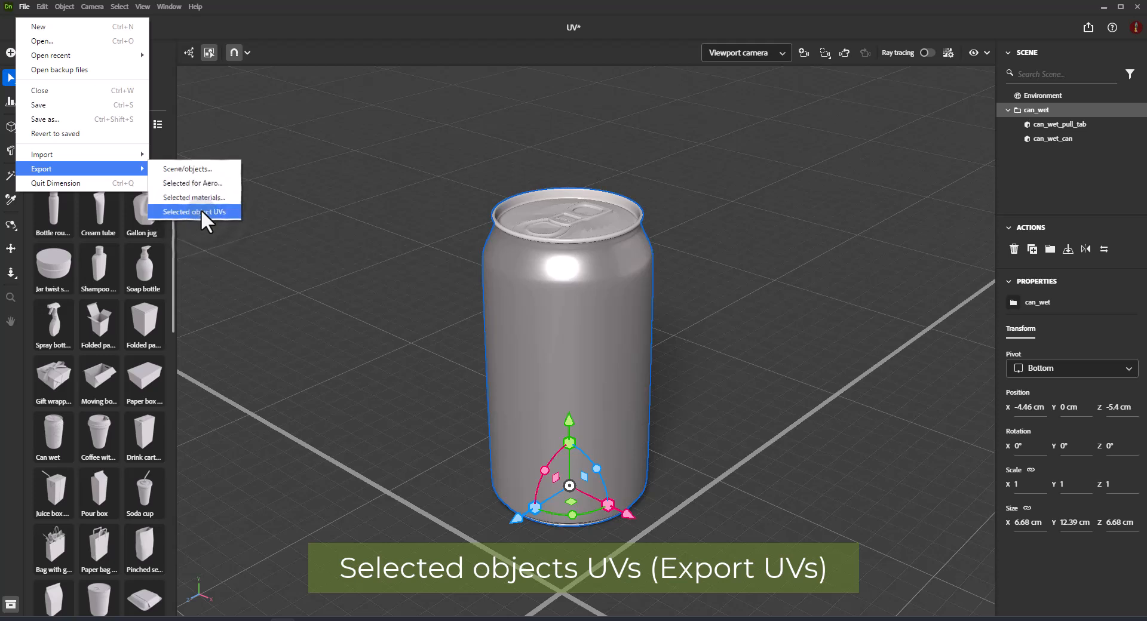
click(194, 211)
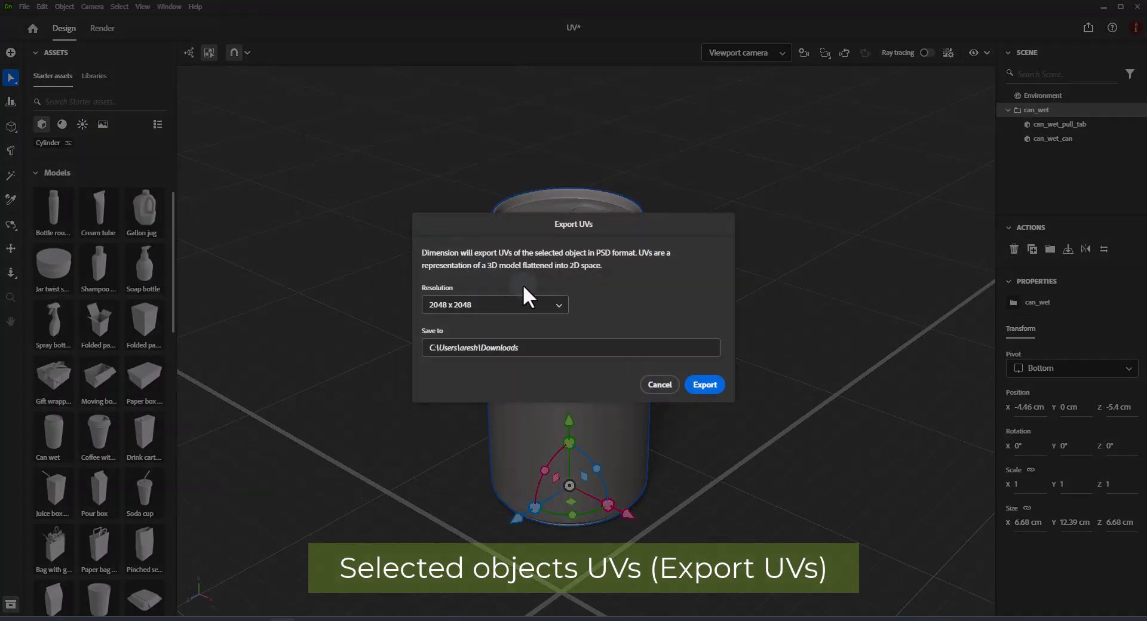
mouse_move(428, 337)
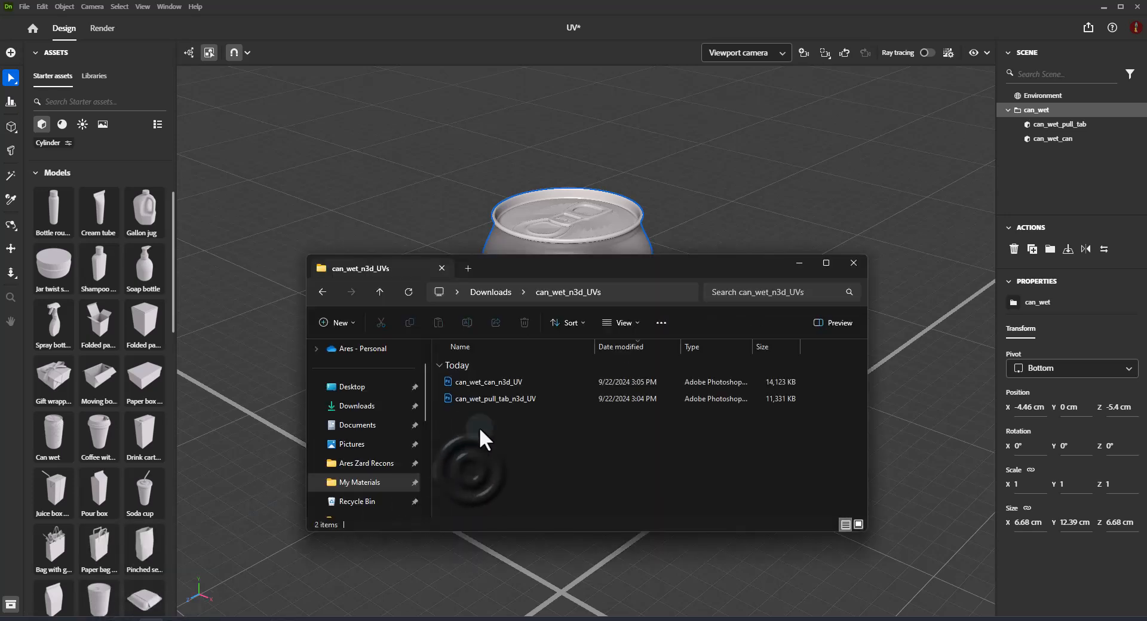
Step: Open can_wet_can_n3d_UV from File Explorer in Photoshop
click(487, 382)
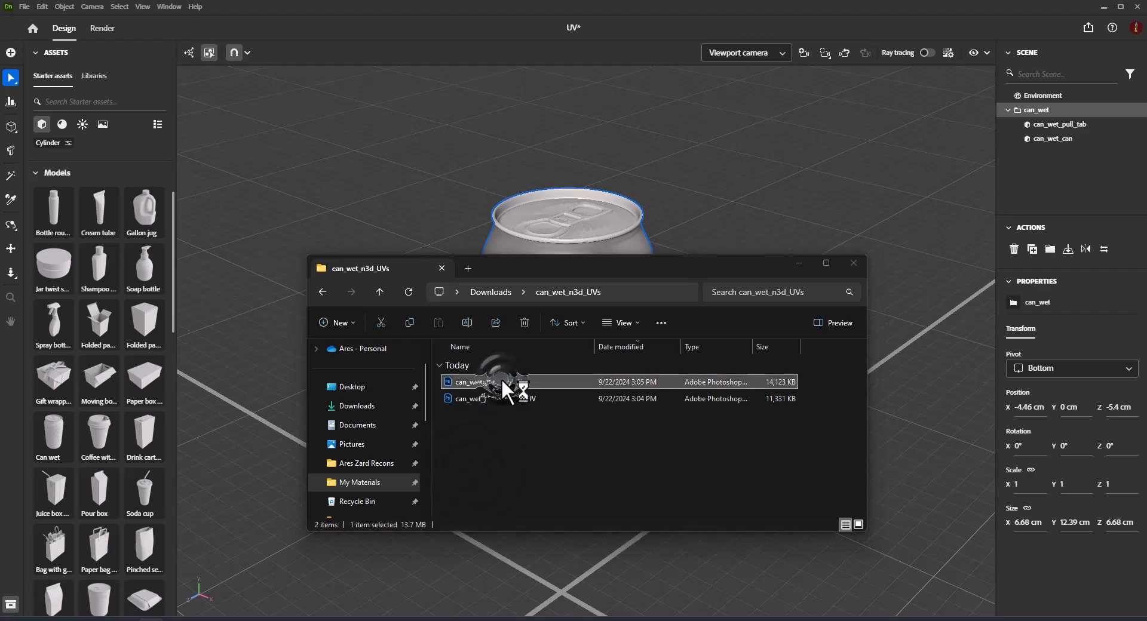
double_click(474, 381)
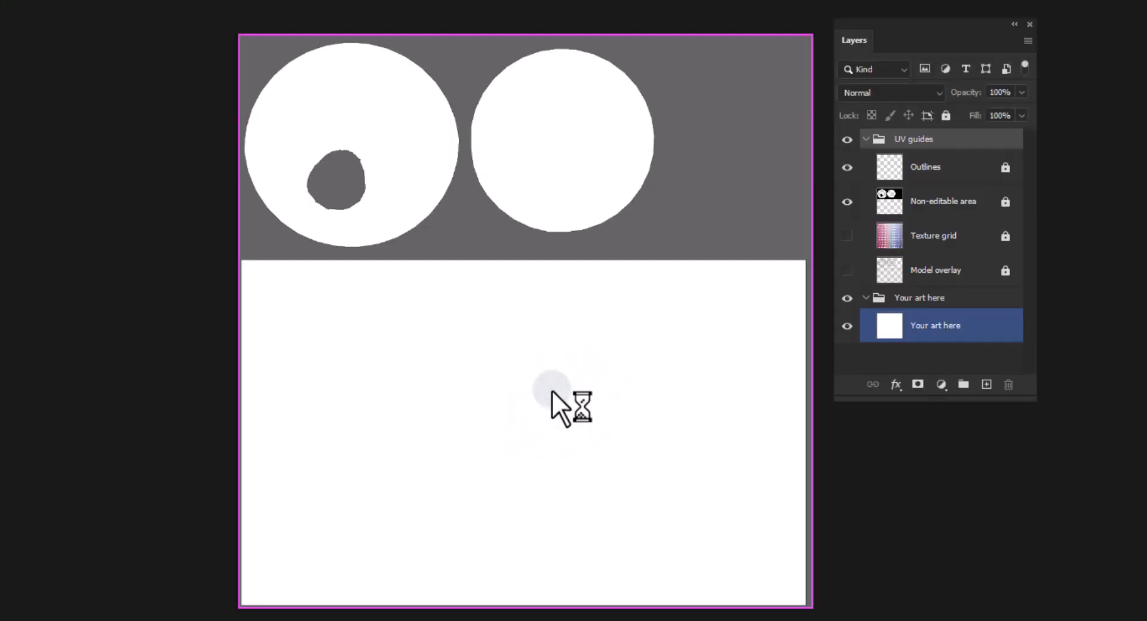
Step: Hide the Non-editable area layer so only the UV outlines show on white
click(925, 167)
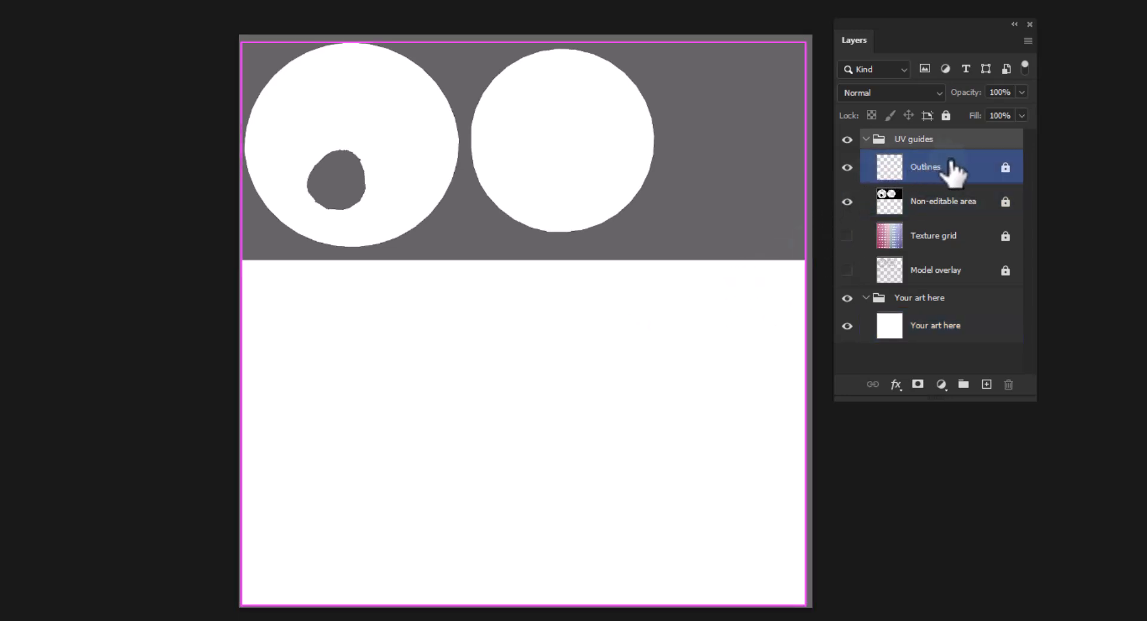
click(943, 201)
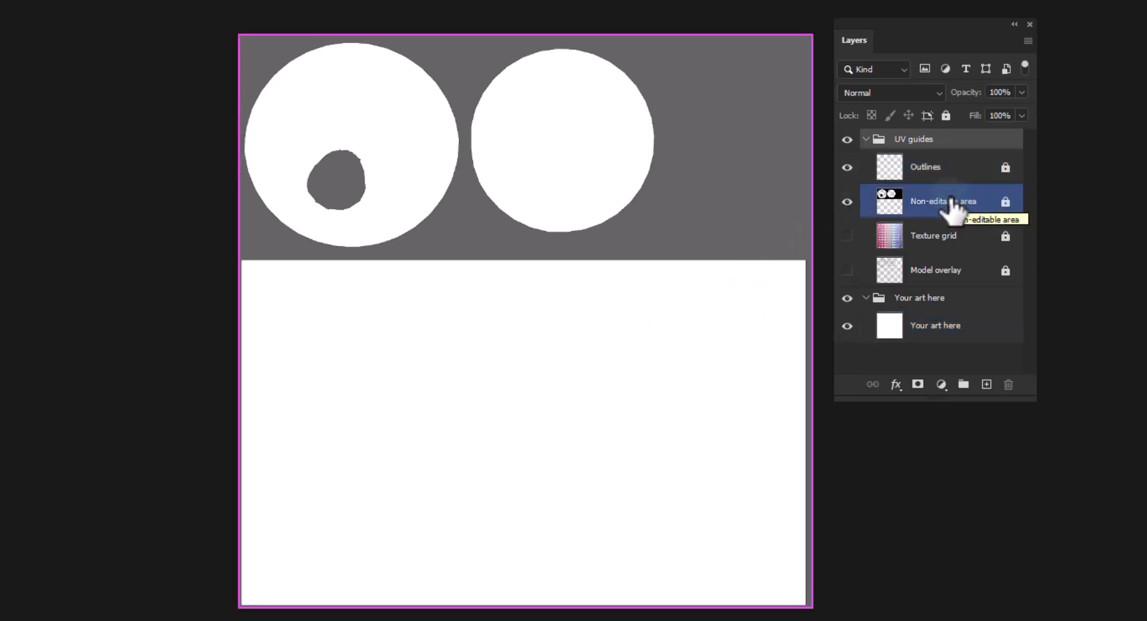
mouse_move(955, 204)
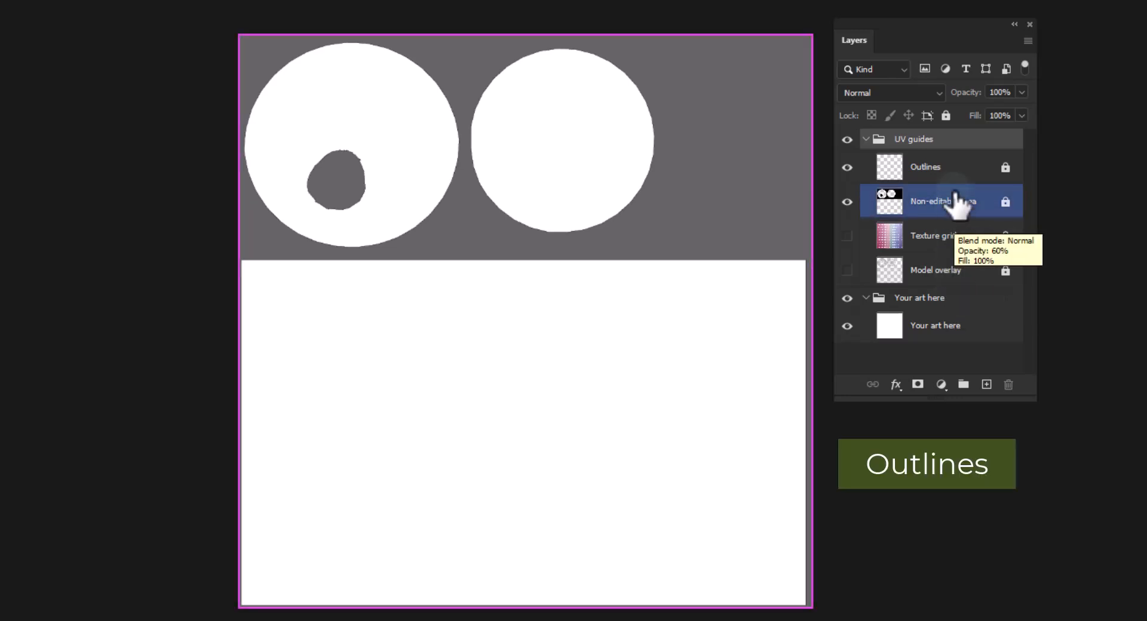
click(925, 167)
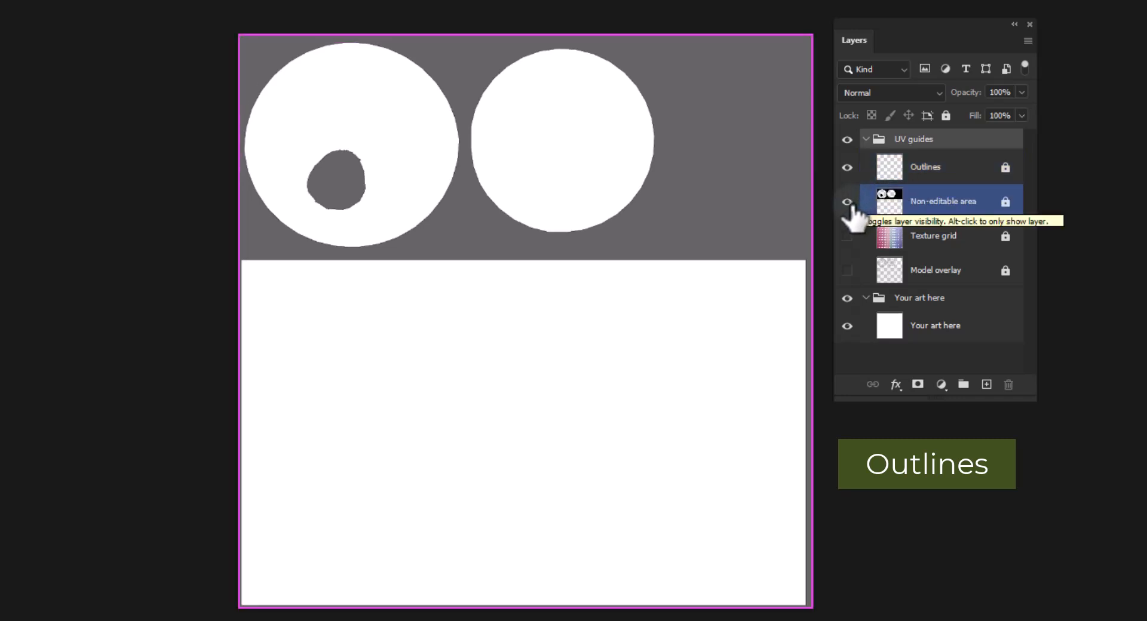
click(847, 201)
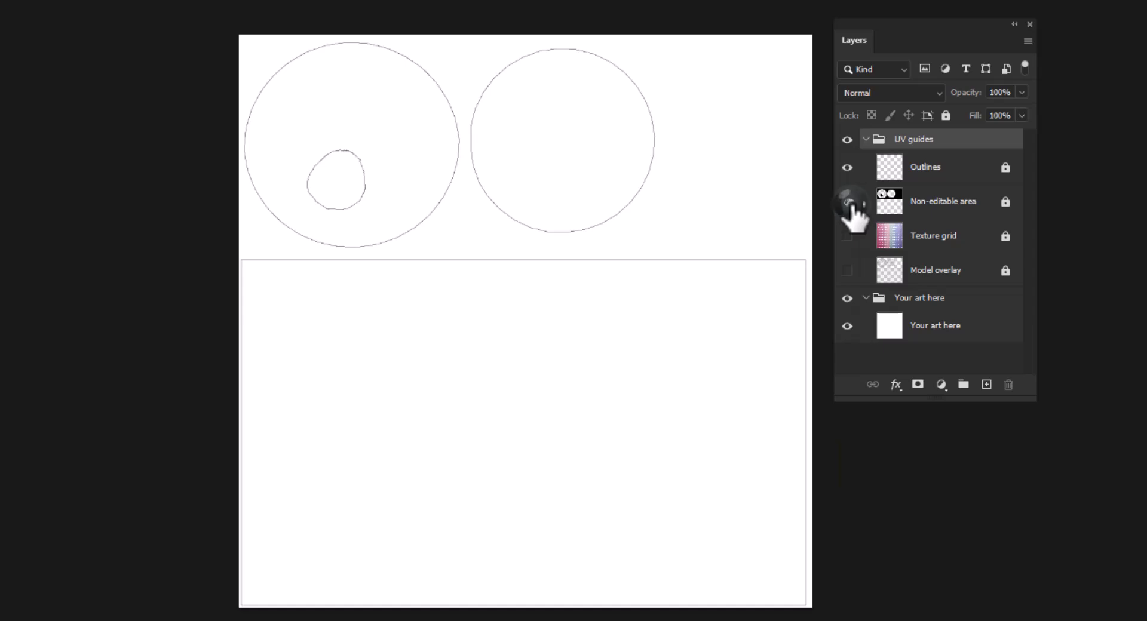
Step: Show the gray Non-editable area guide layer again over the UV template
click(847, 201)
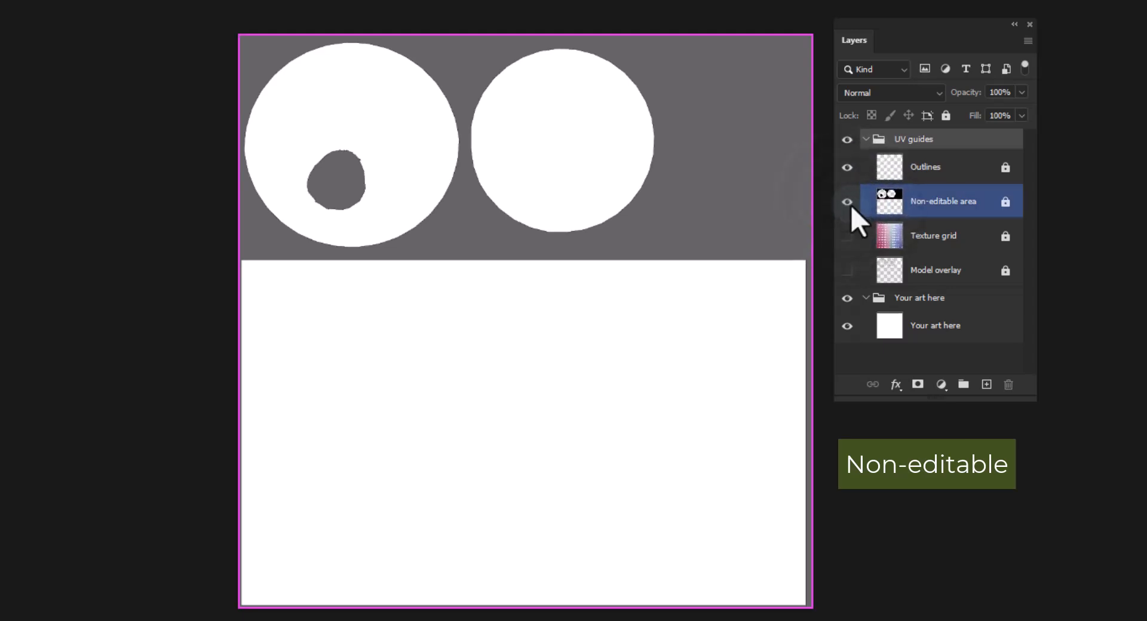
mouse_move(847, 203)
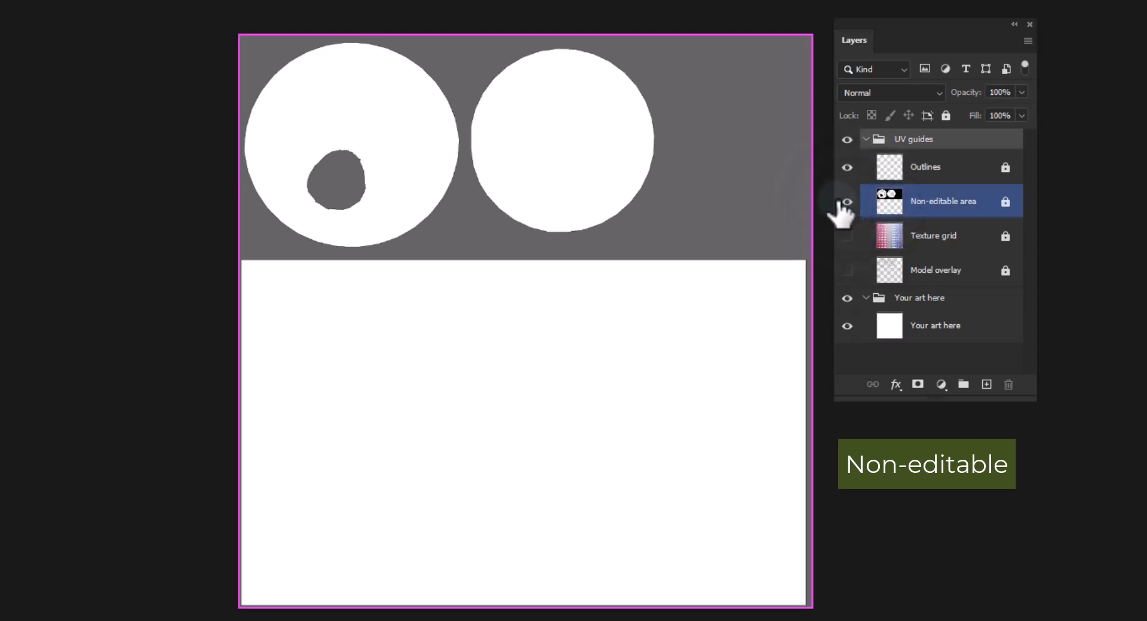
click(934, 325)
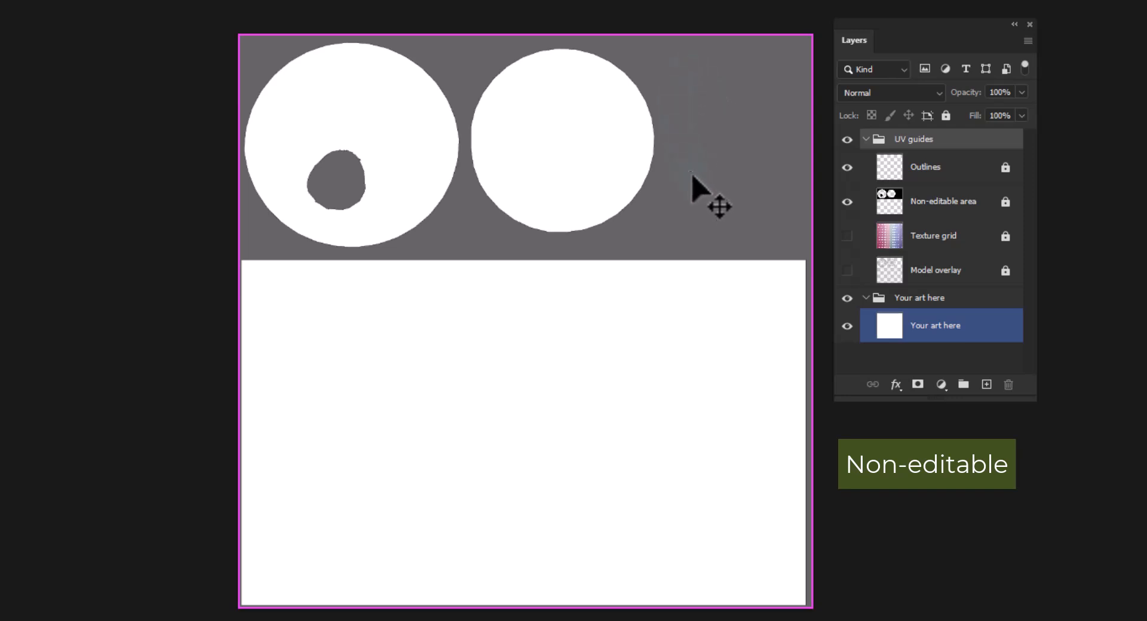
mouse_move(715, 70)
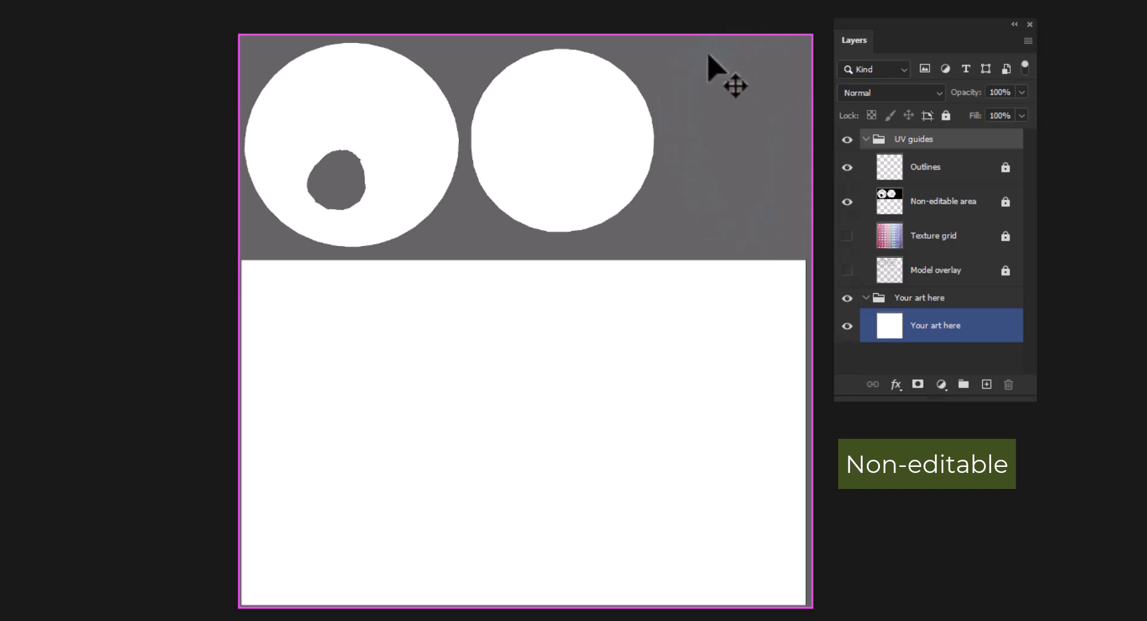
mouse_move(709, 300)
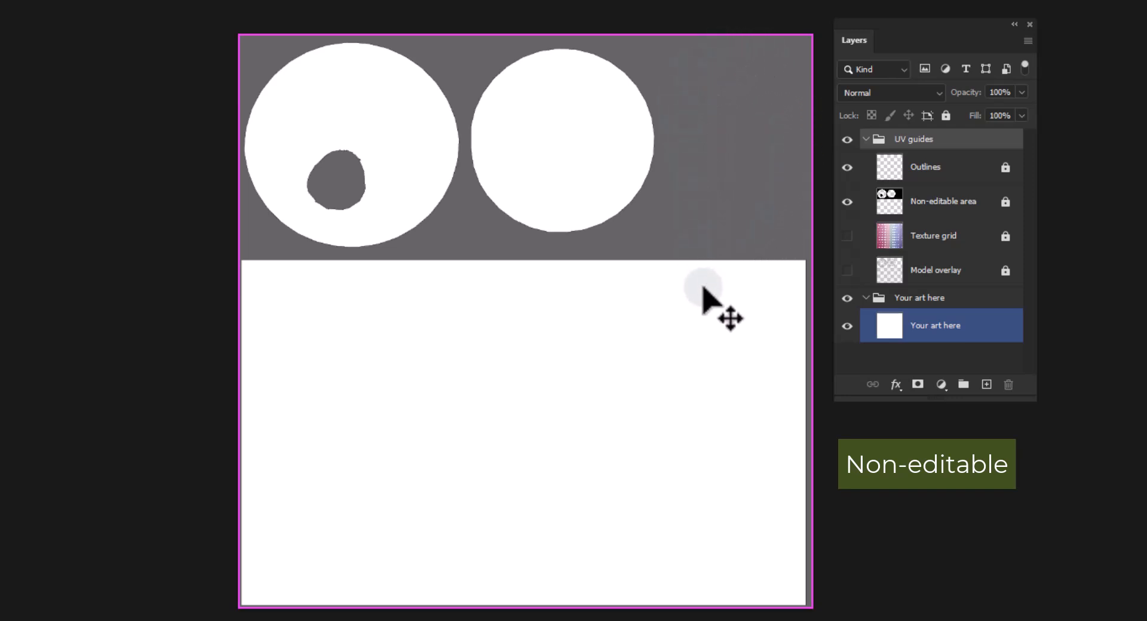
click(943, 201)
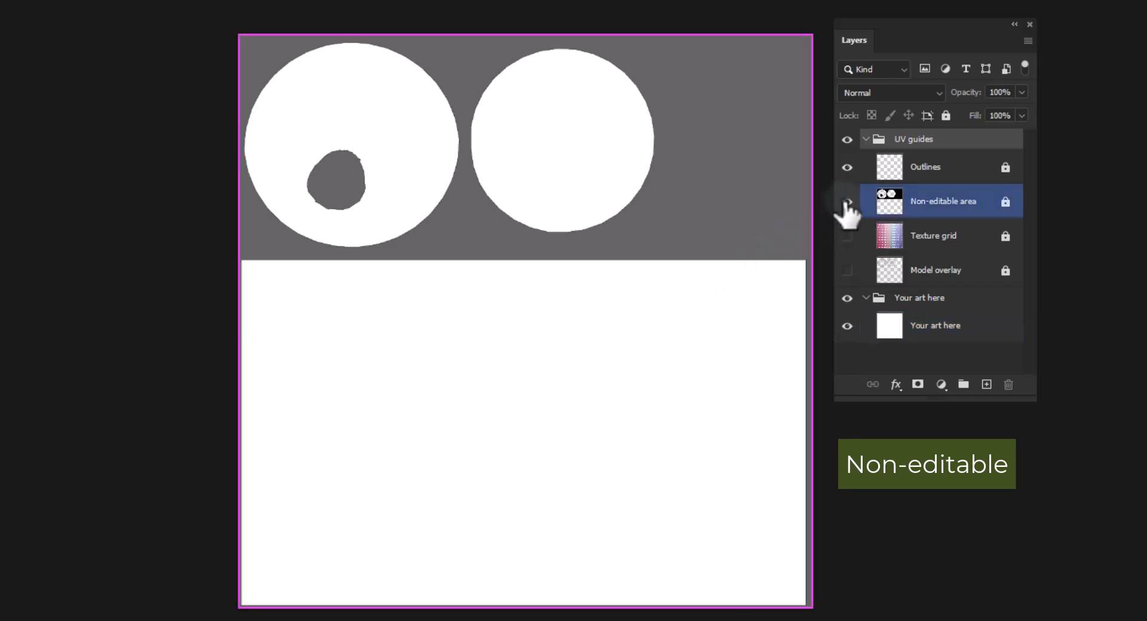
mouse_move(847, 203)
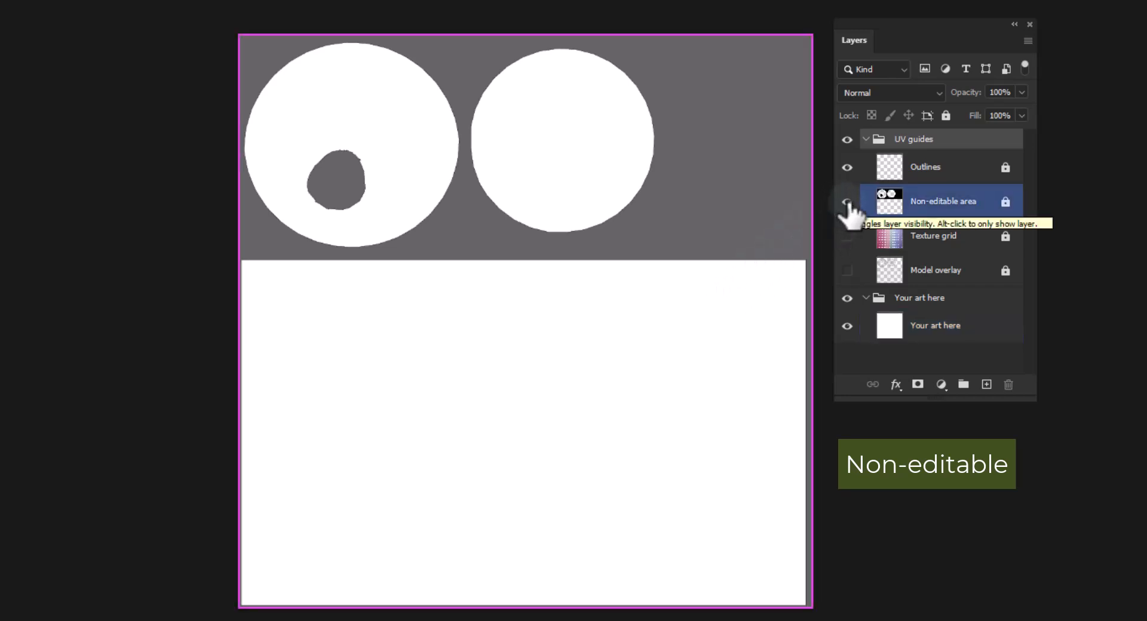
click(846, 201)
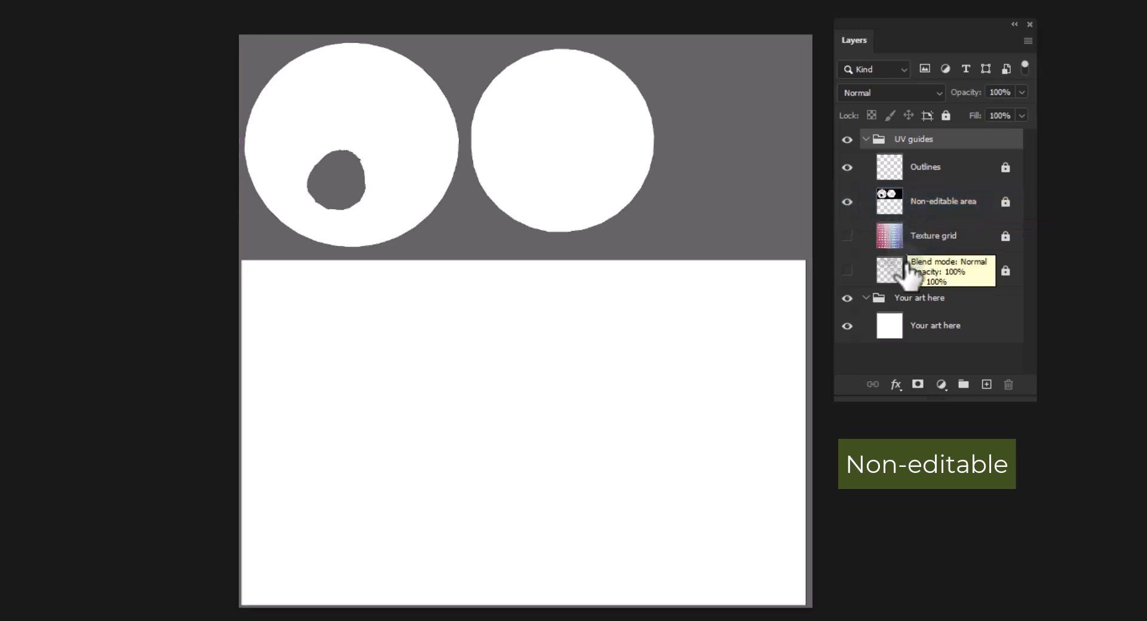
Step: Show the Model overlay wireframe layer across the can's UV template
click(847, 270)
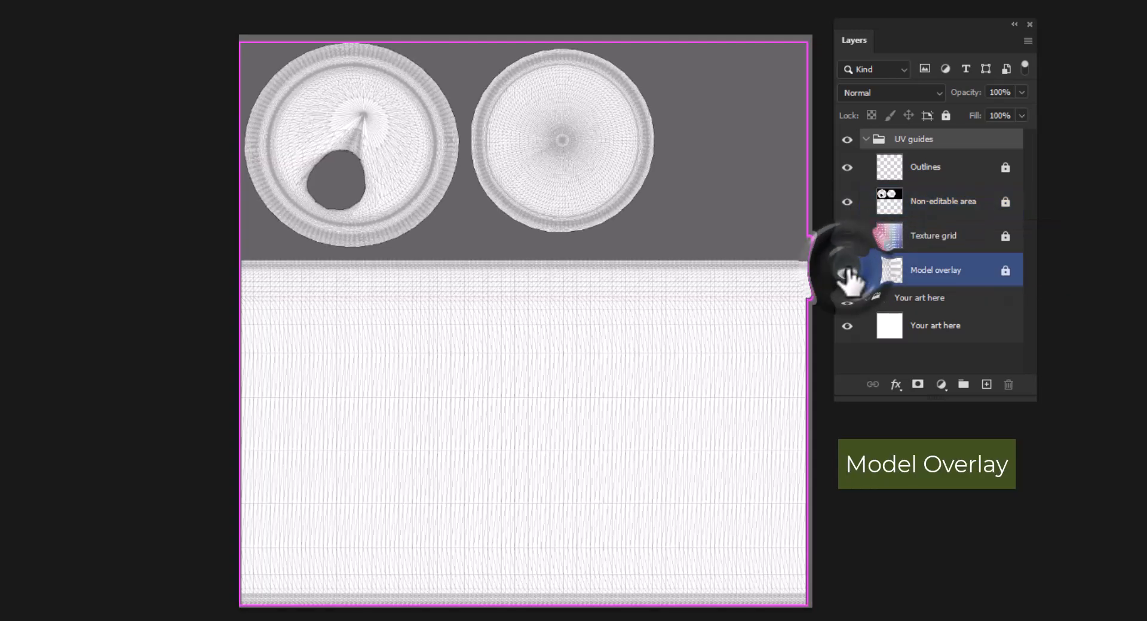
click(934, 325)
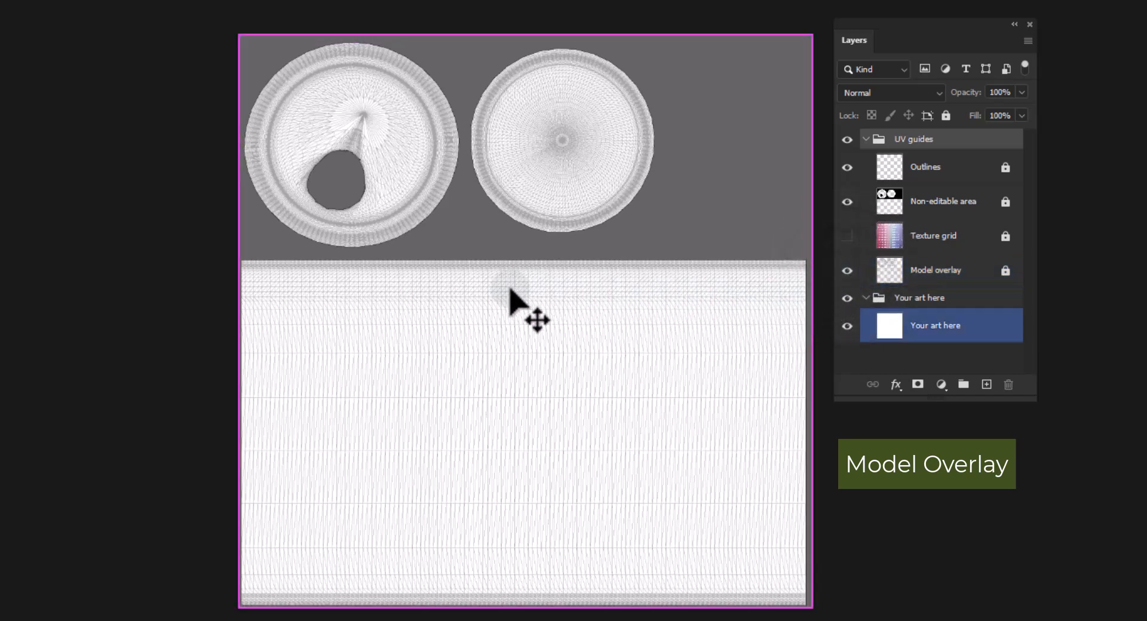
mouse_move(750, 413)
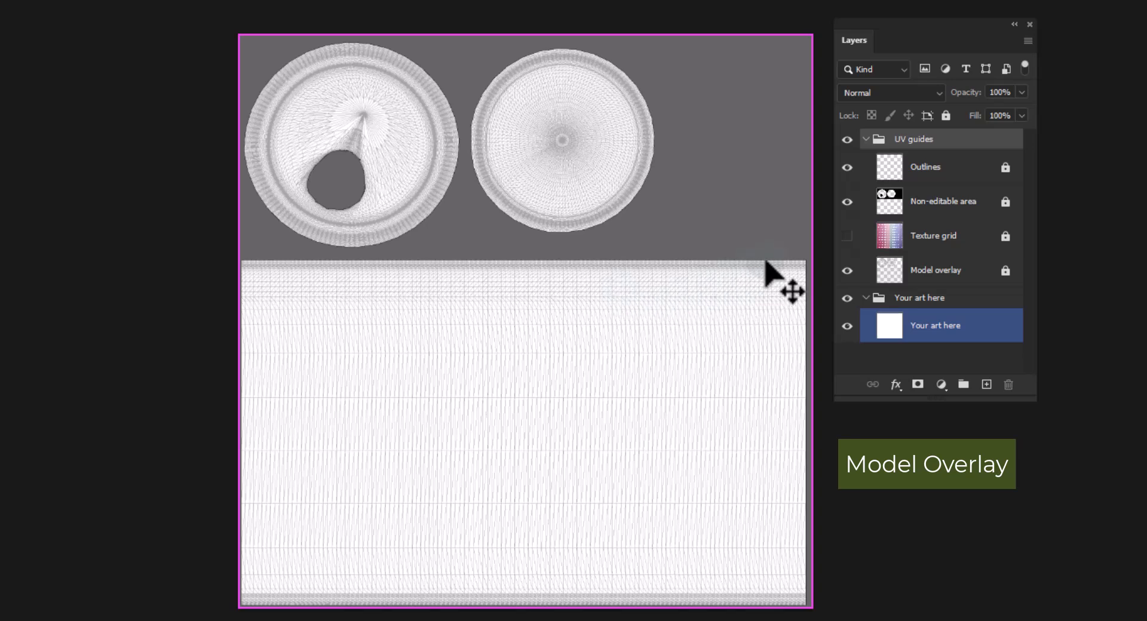
click(934, 269)
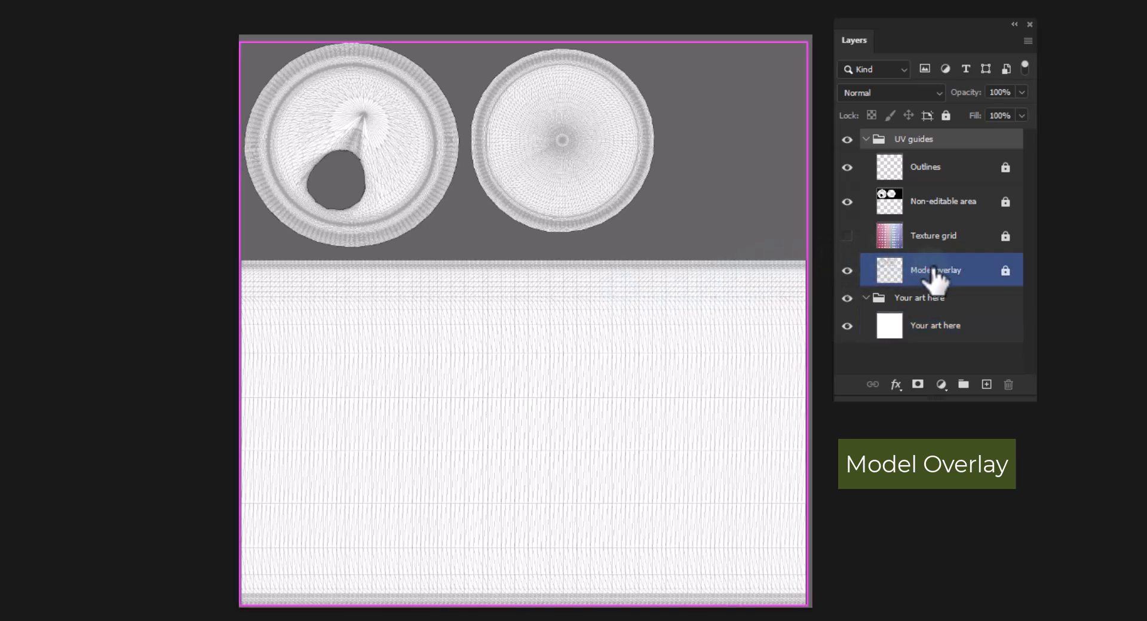
mouse_move(934, 275)
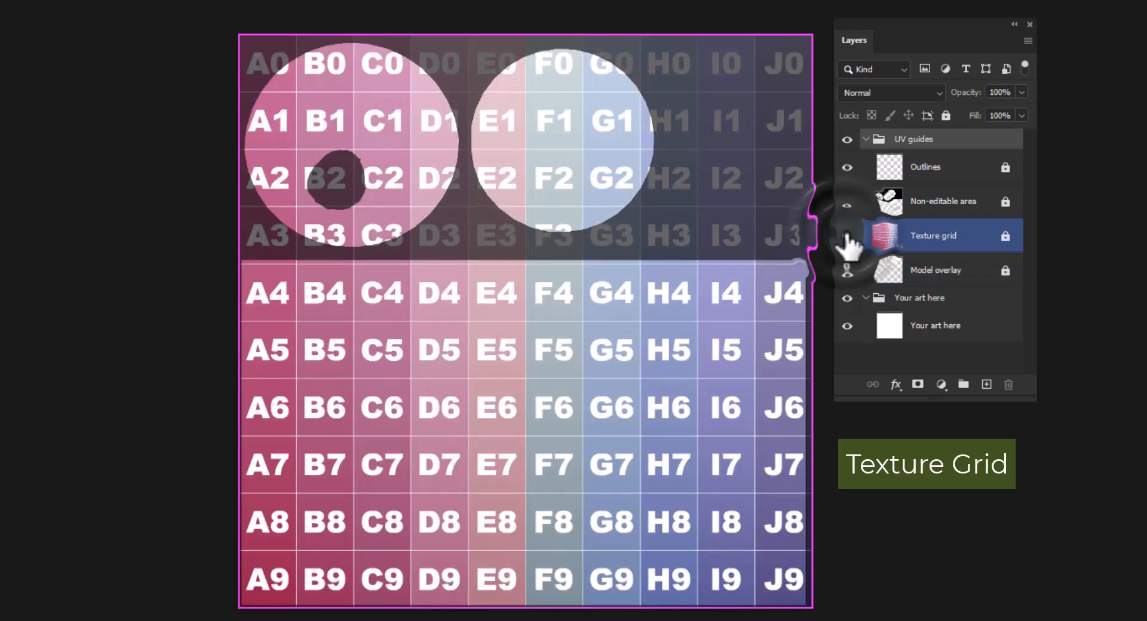
Step: Show the lettered Texture grid layer over the can's UV template
click(934, 325)
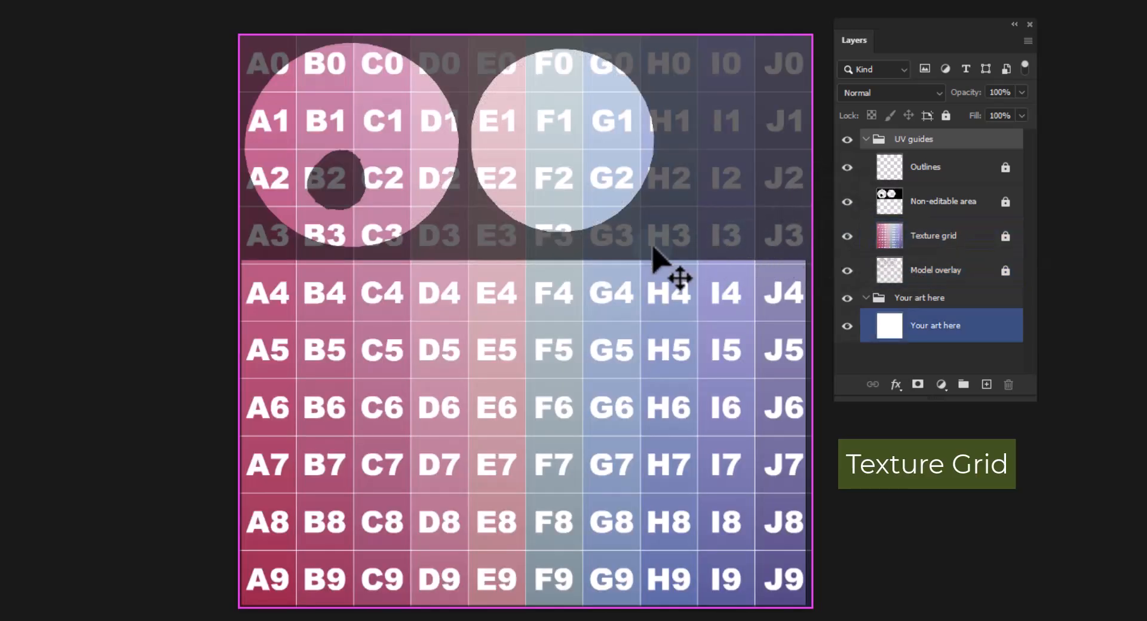
mouse_move(593, 293)
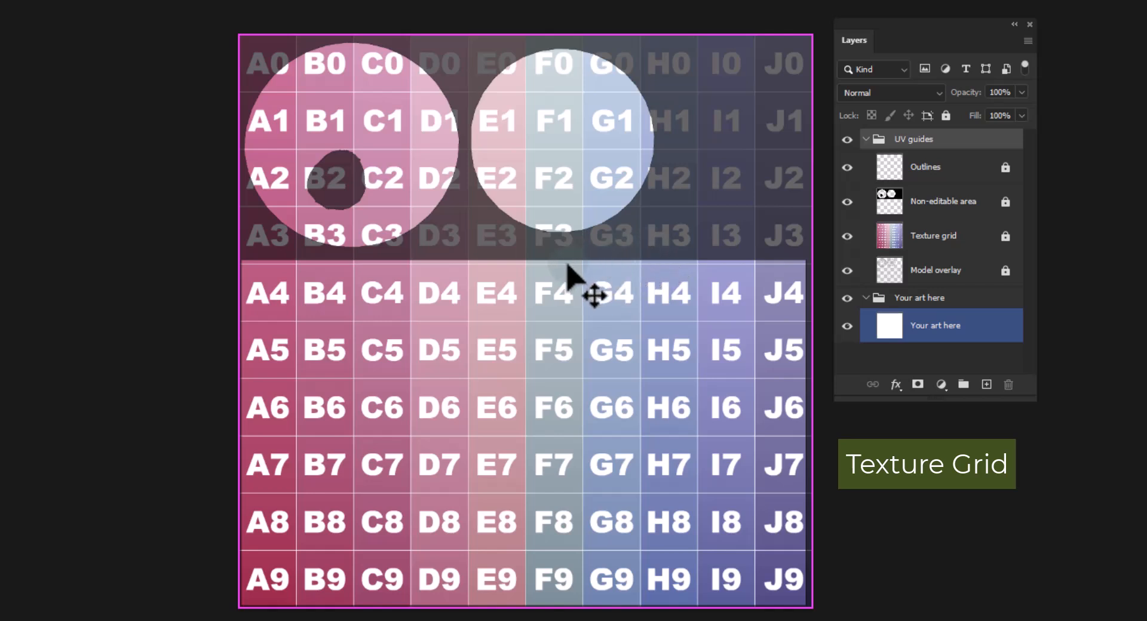
mouse_move(496, 420)
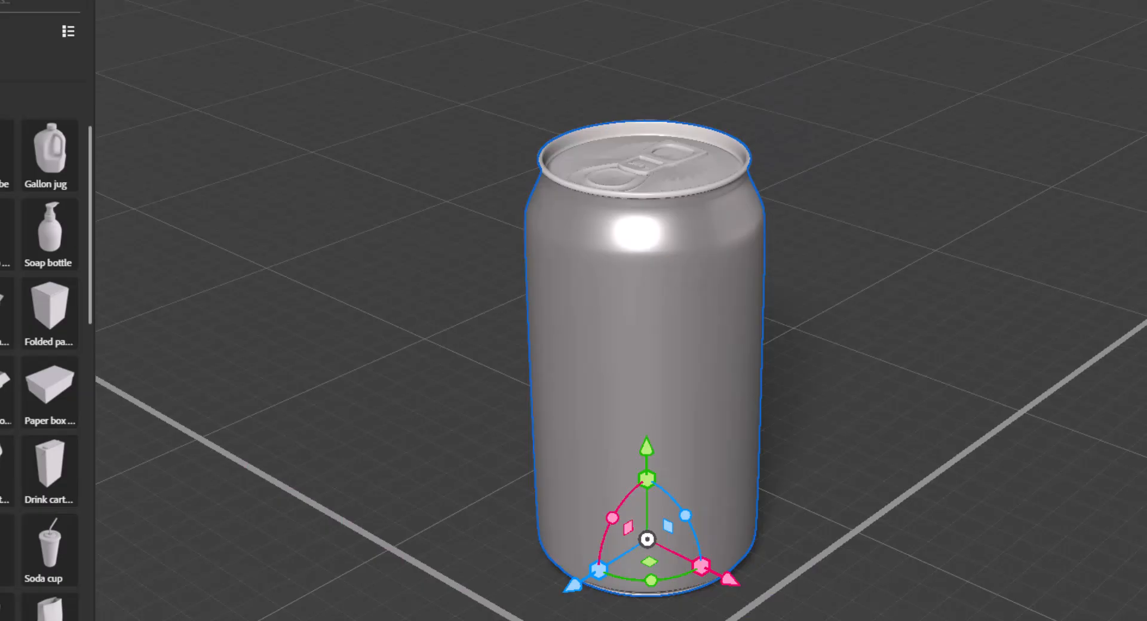
mouse_move(699, 369)
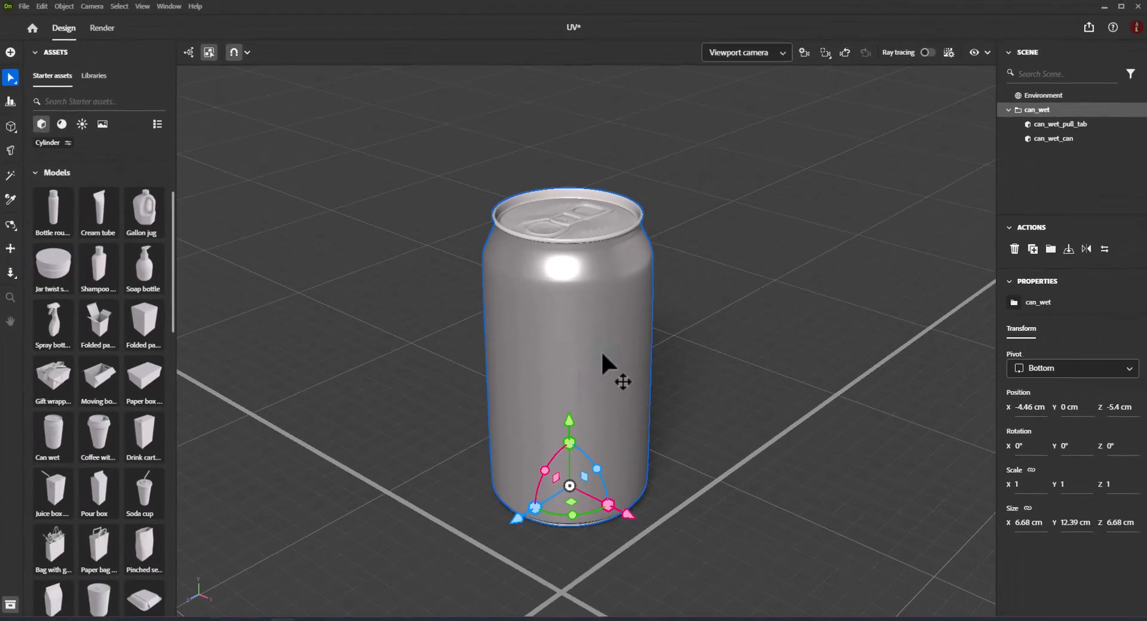
Step: Select can_wet_can and view its base color image, the UV template texture
click(1053, 138)
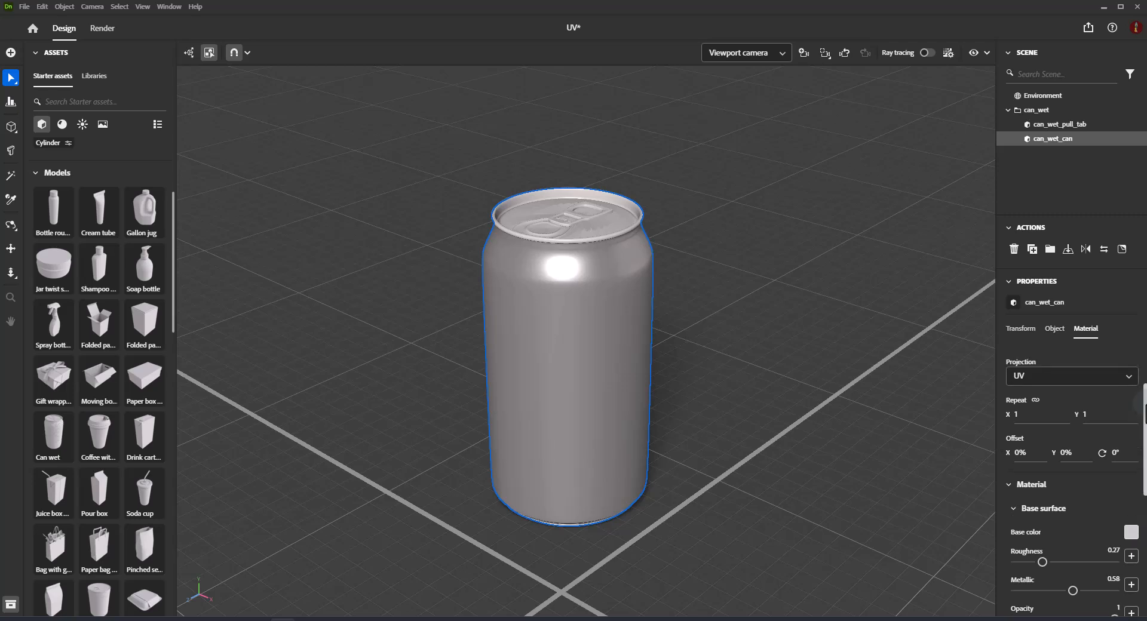
click(1133, 531)
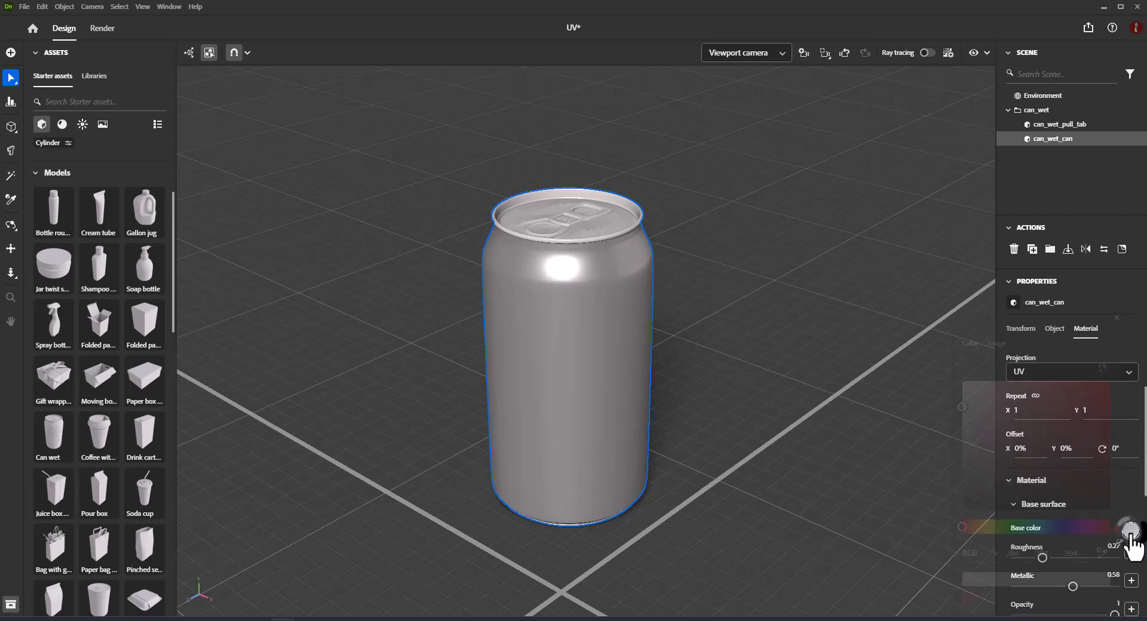
click(1132, 528)
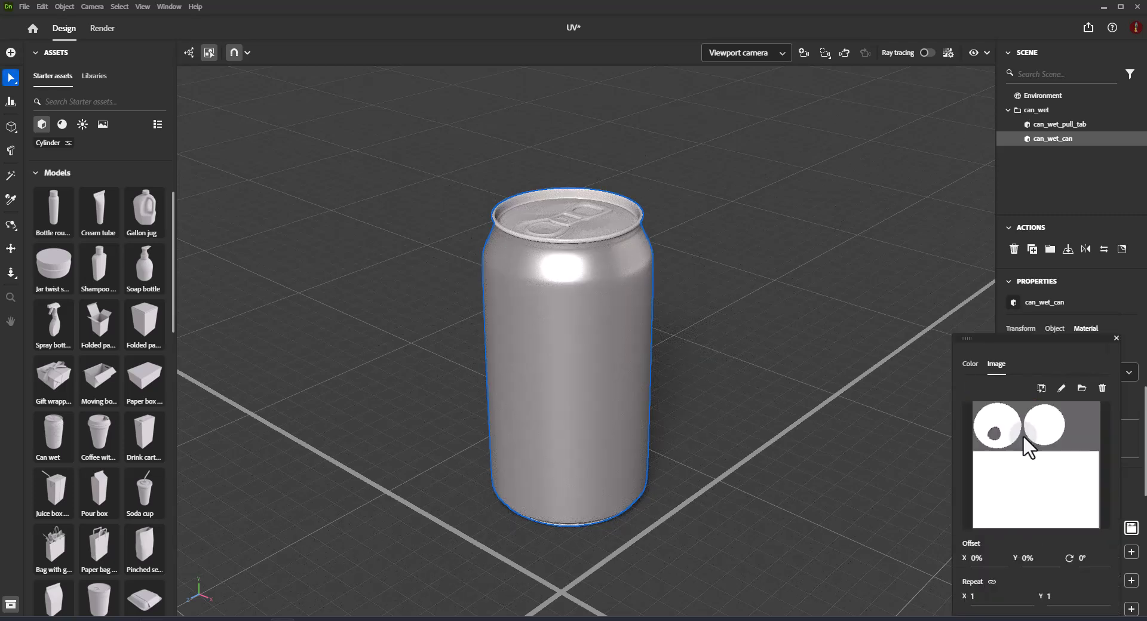
mouse_move(1027, 447)
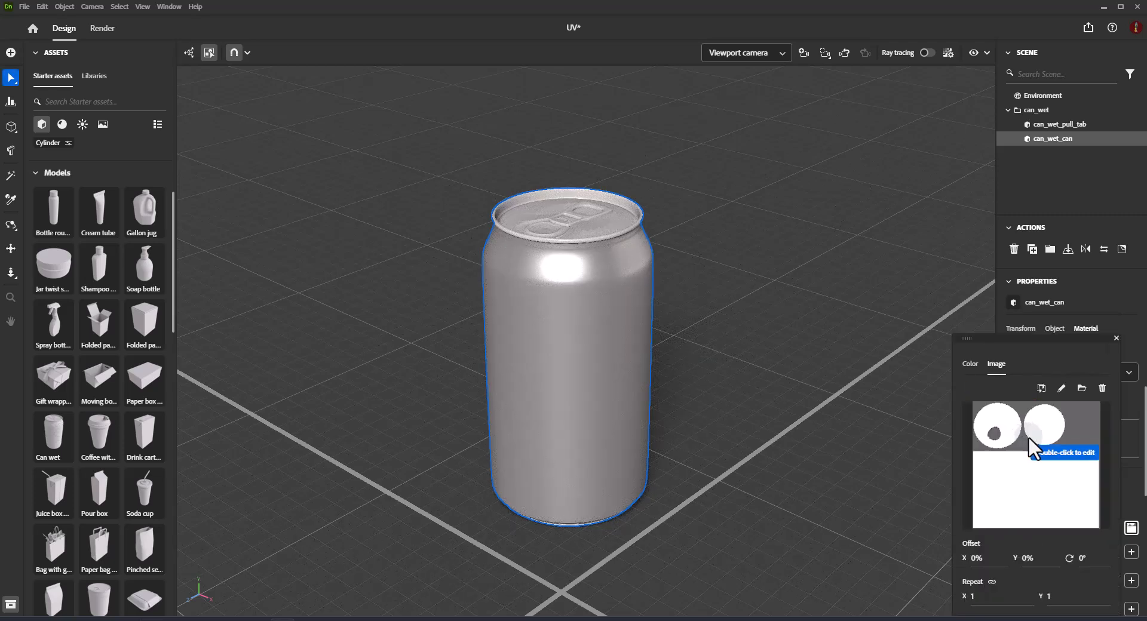
mouse_move(1060, 388)
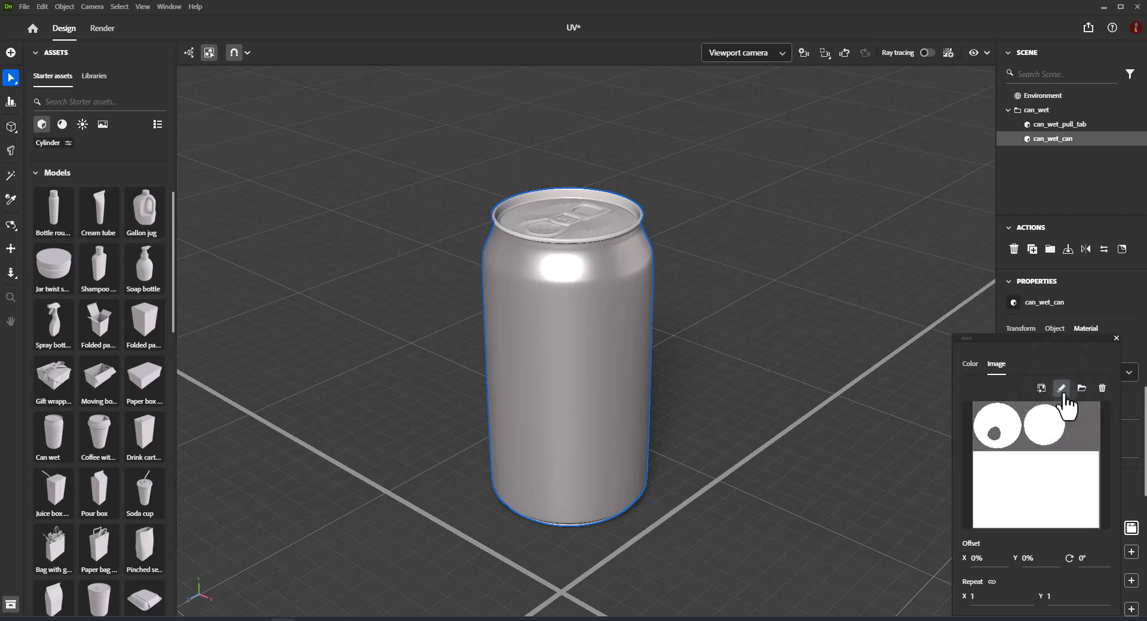
Step: Edit the base color image, show the texture grid with the sunset bird art, and save
click(1062, 388)
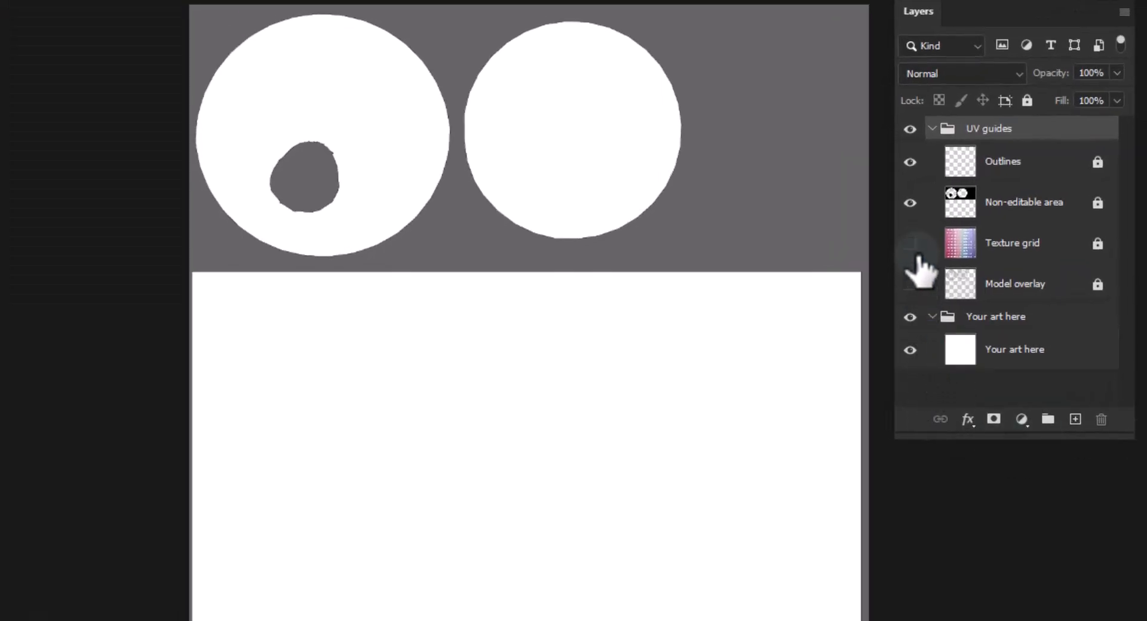
click(910, 243)
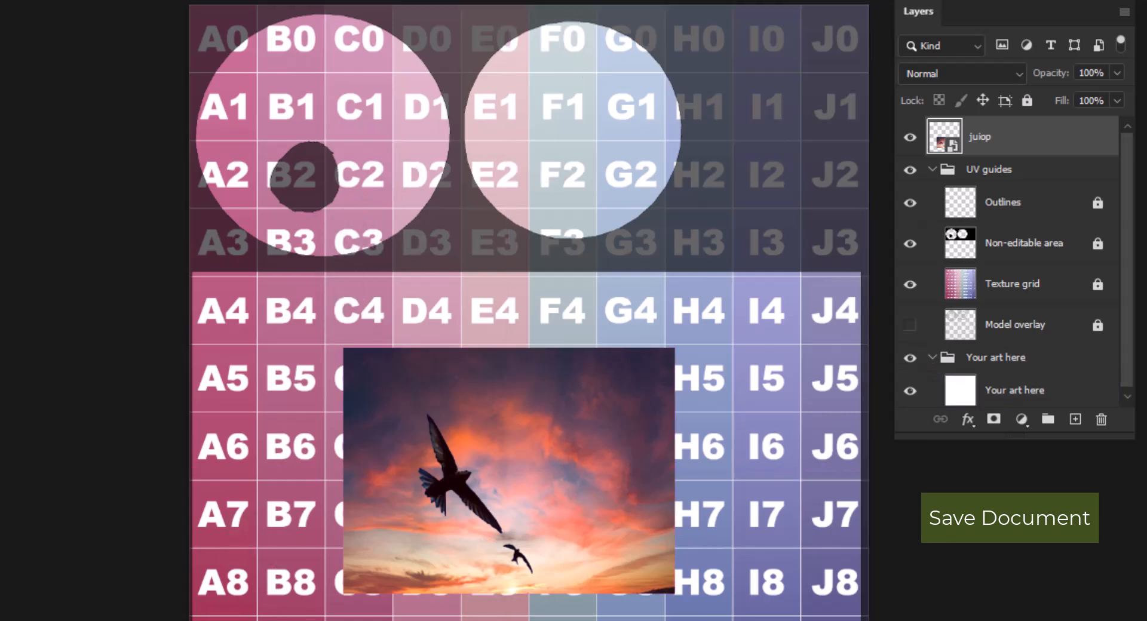
click(1008, 518)
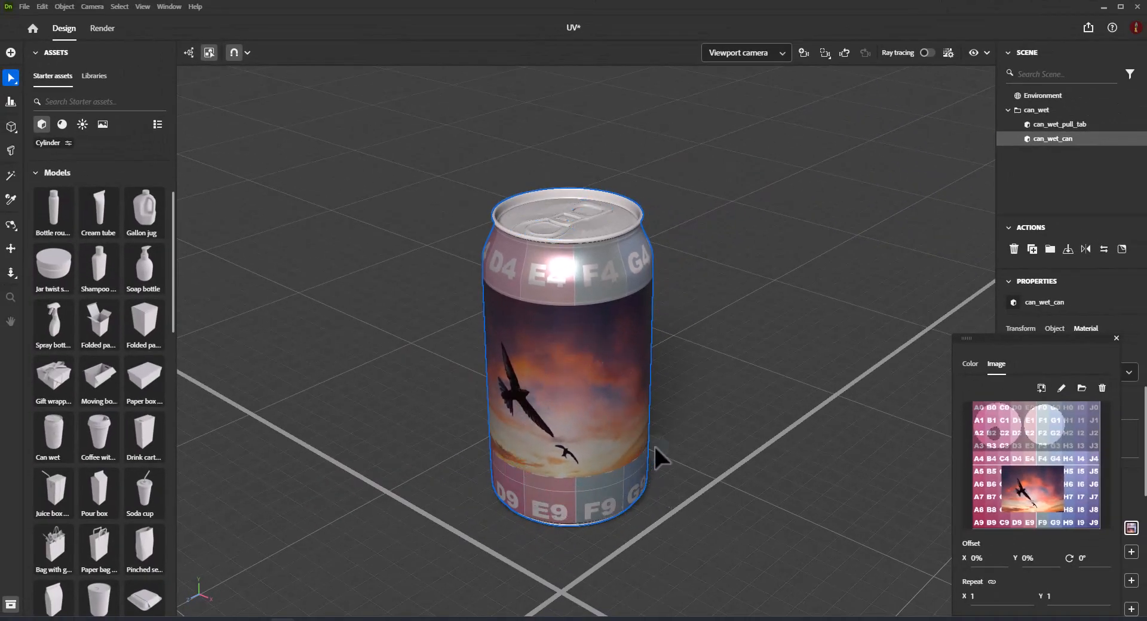
mouse_move(907, 396)
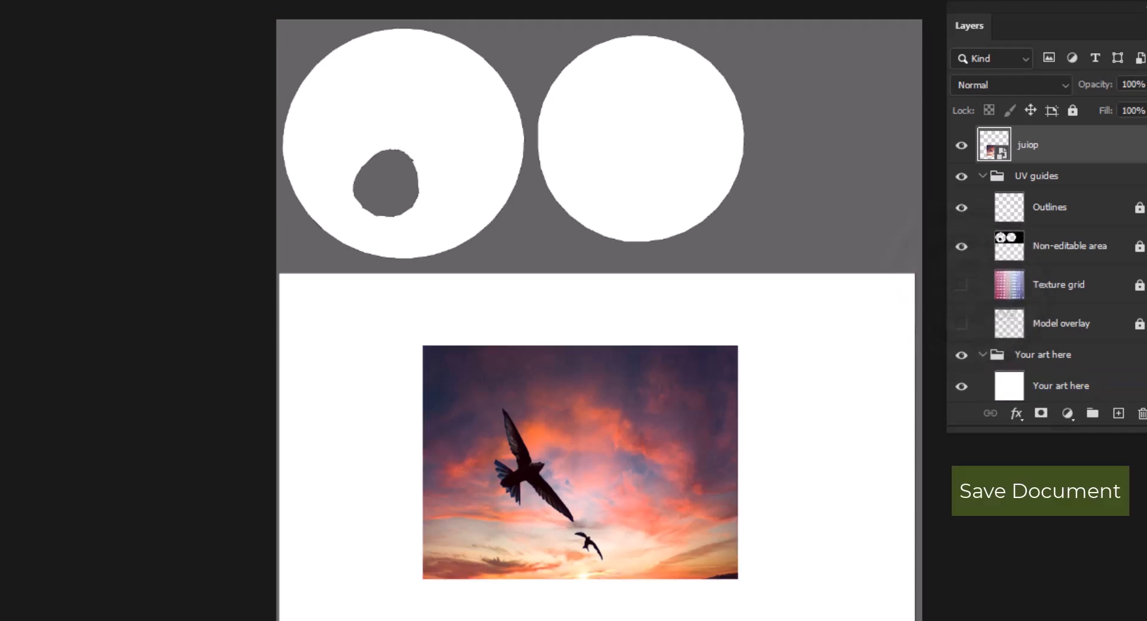
Step: Save the artwork again with the texture grid hidden
click(1039, 491)
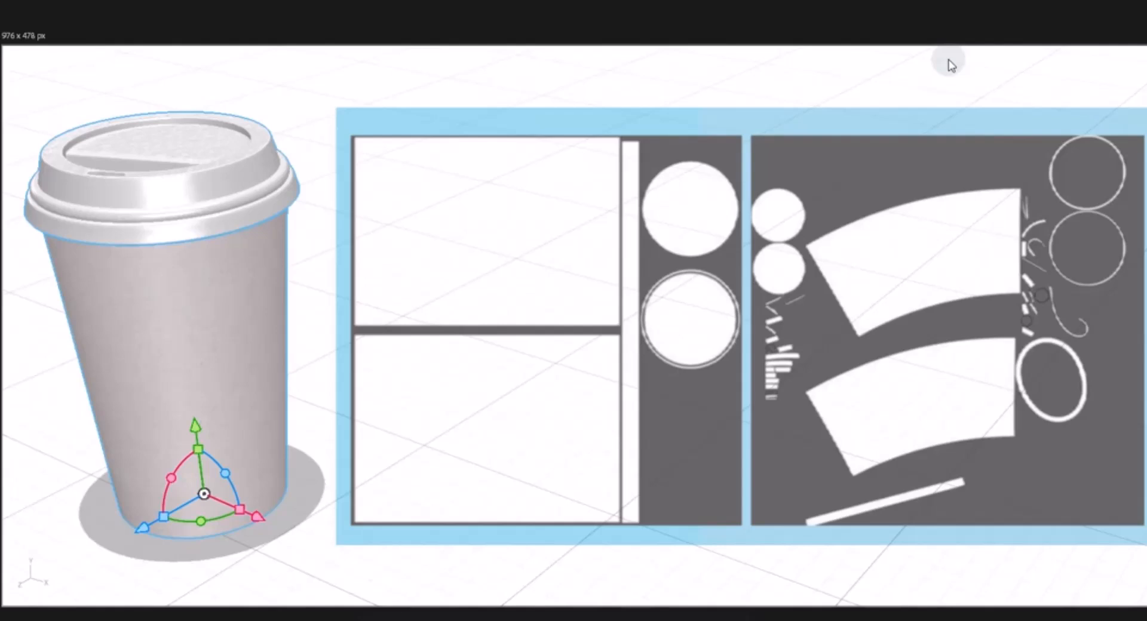
mouse_move(633, 38)
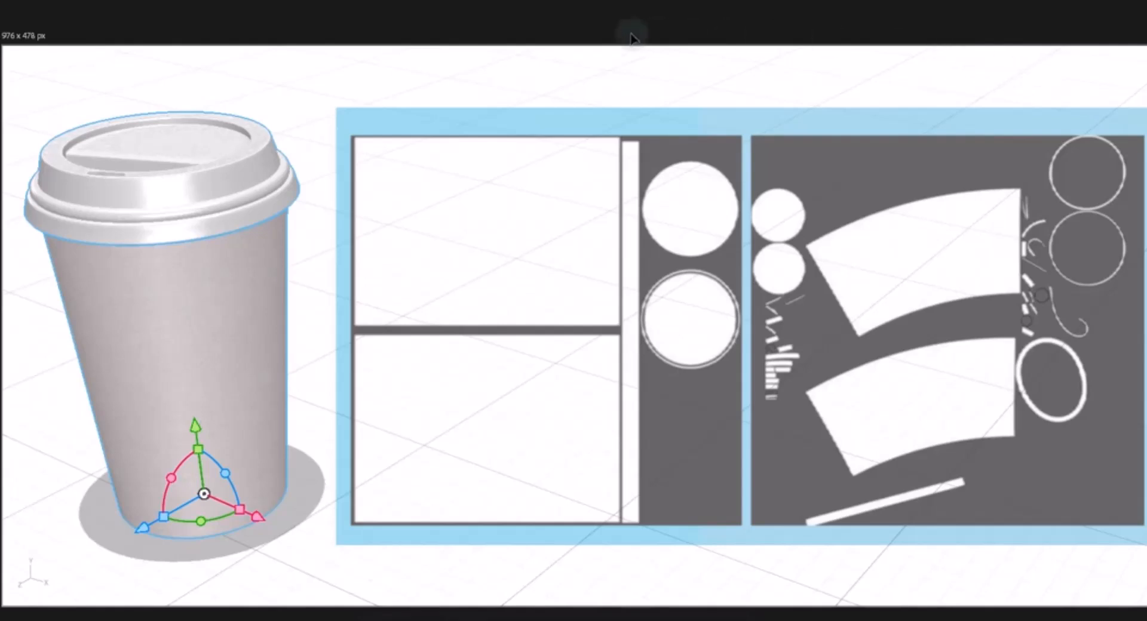
mouse_move(631, 38)
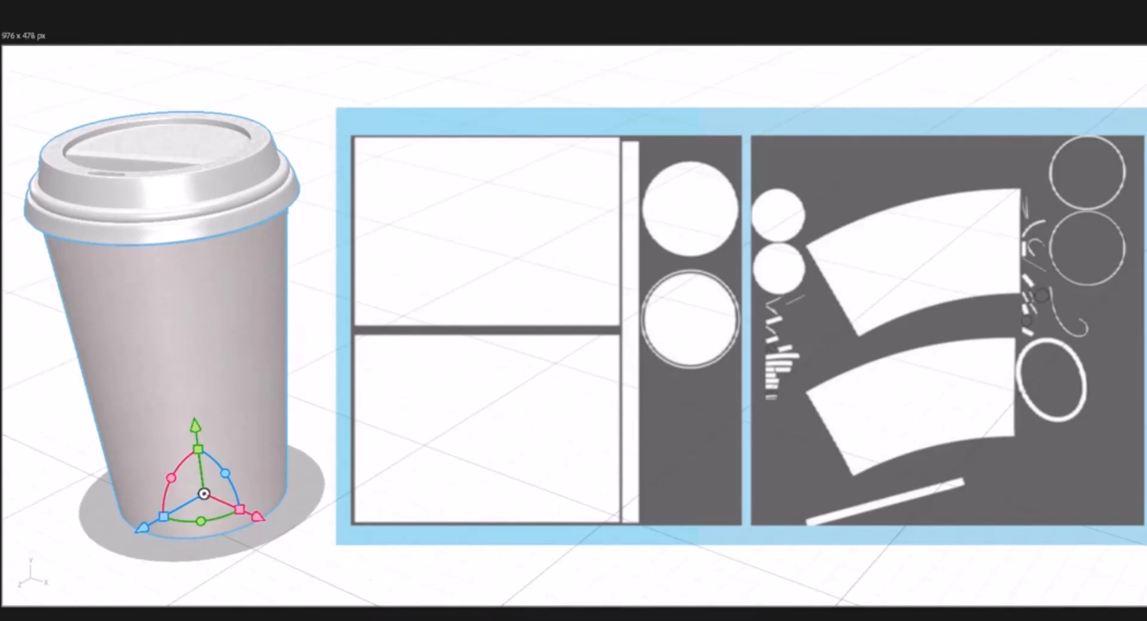
mouse_move(99, 118)
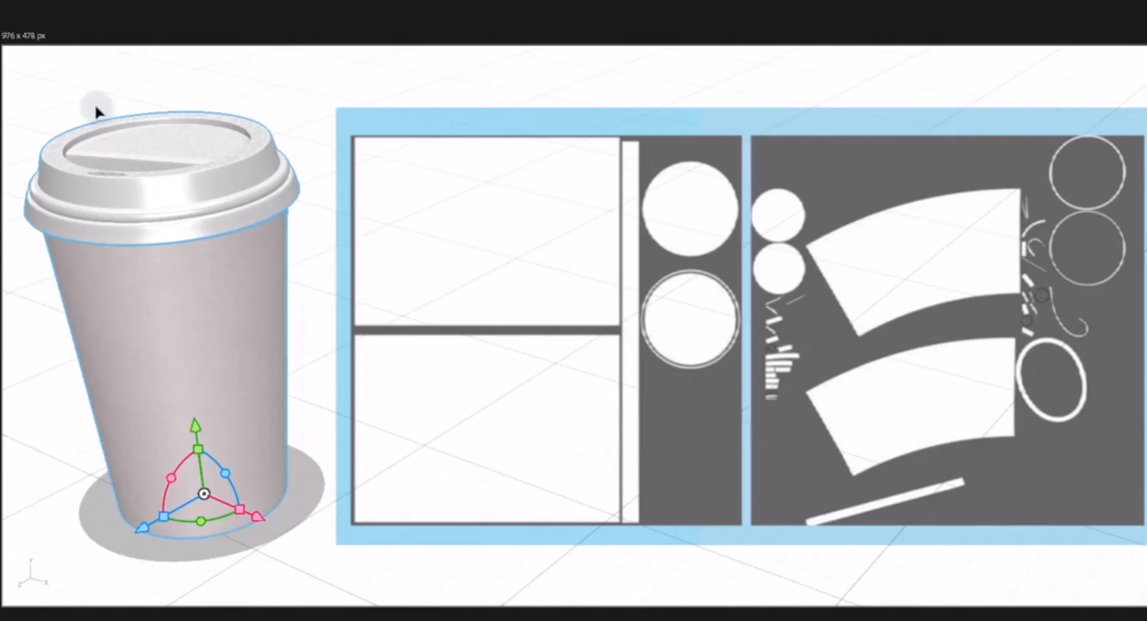
mouse_move(143, 328)
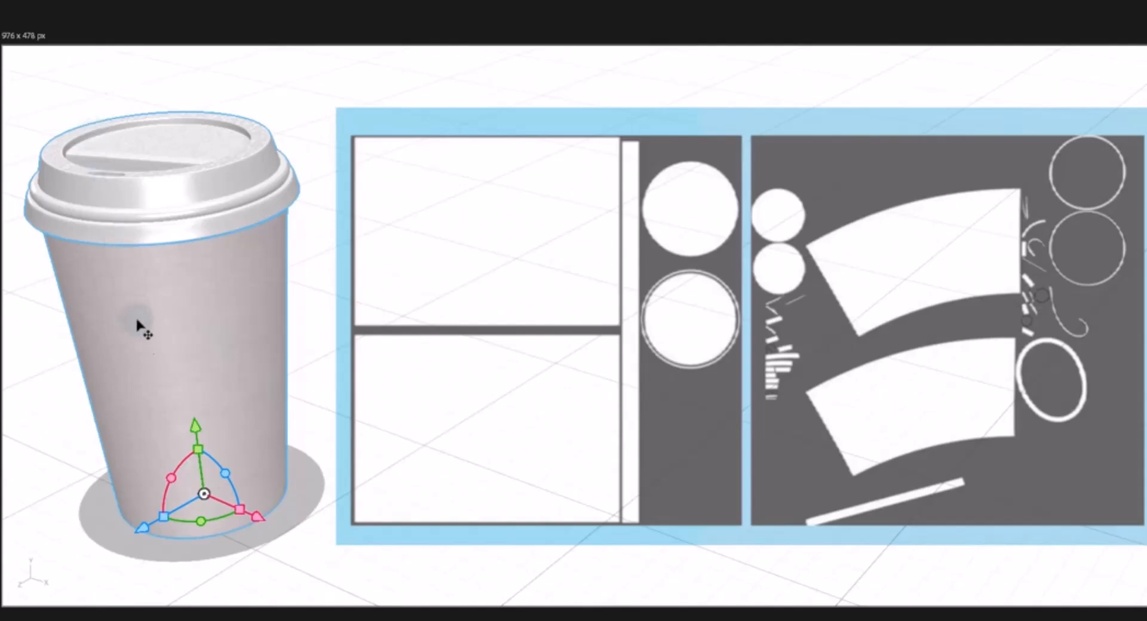
mouse_move(84, 268)
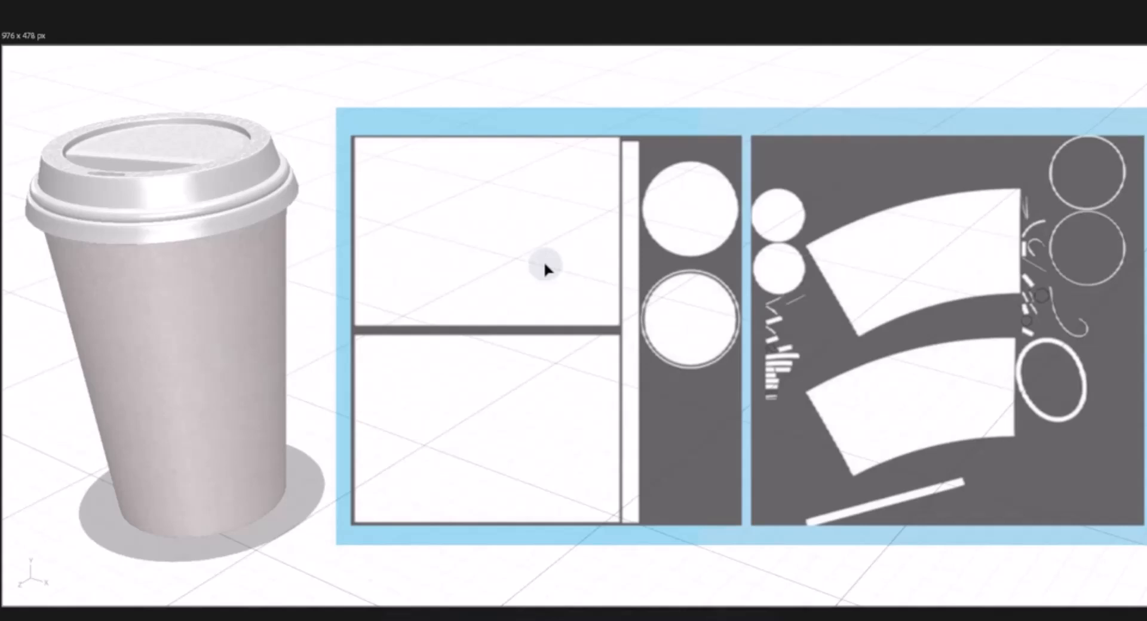
mouse_move(409, 143)
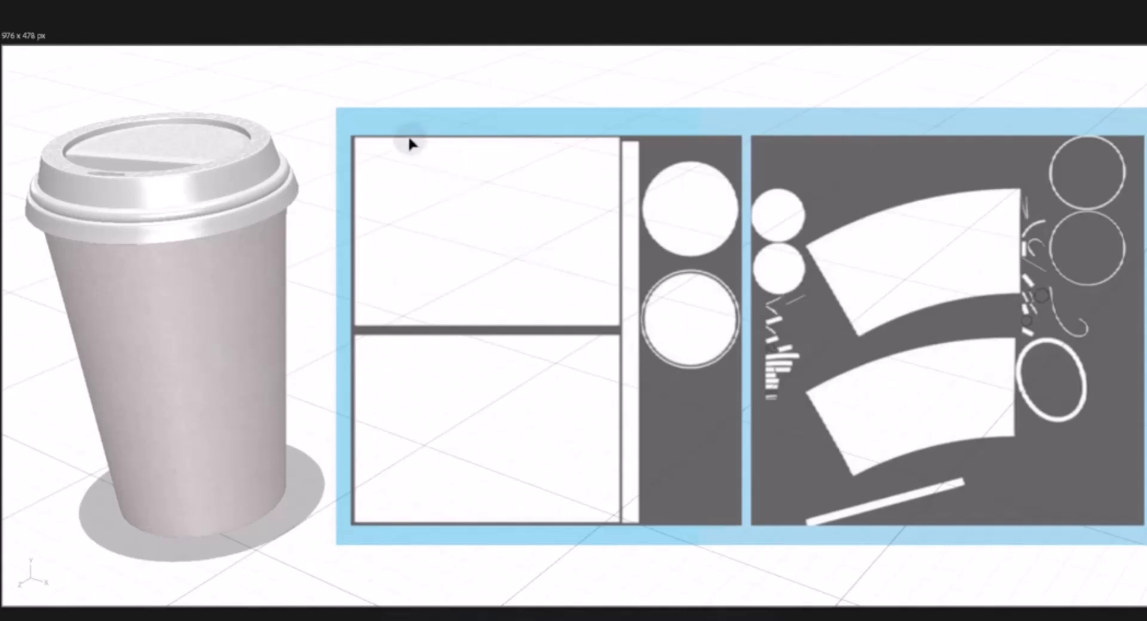
mouse_move(369, 138)
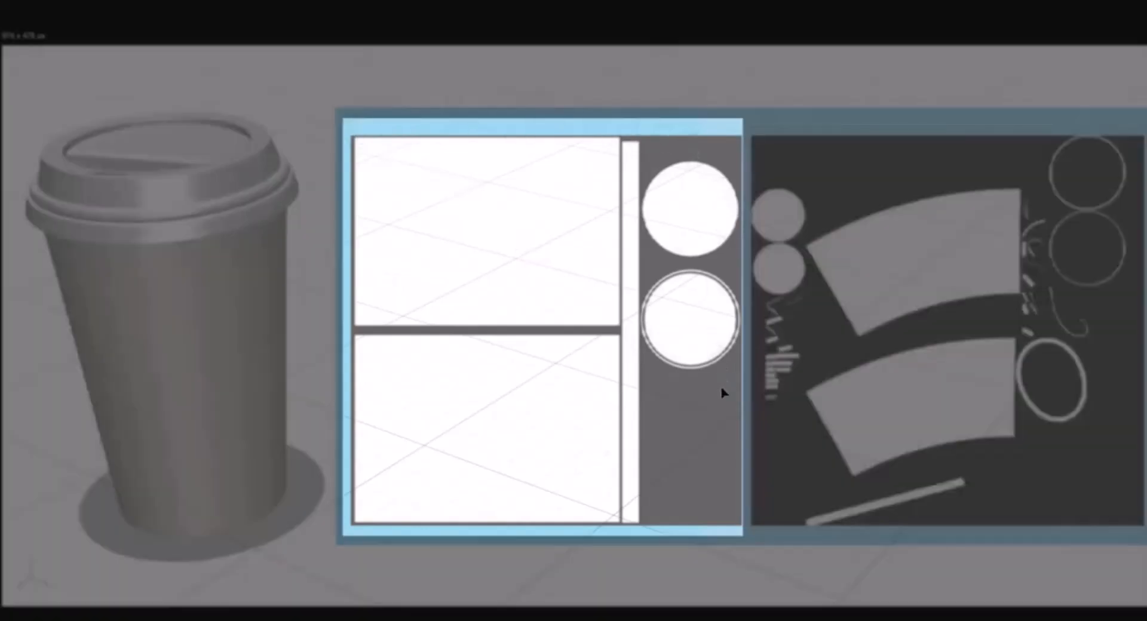
mouse_move(344, 160)
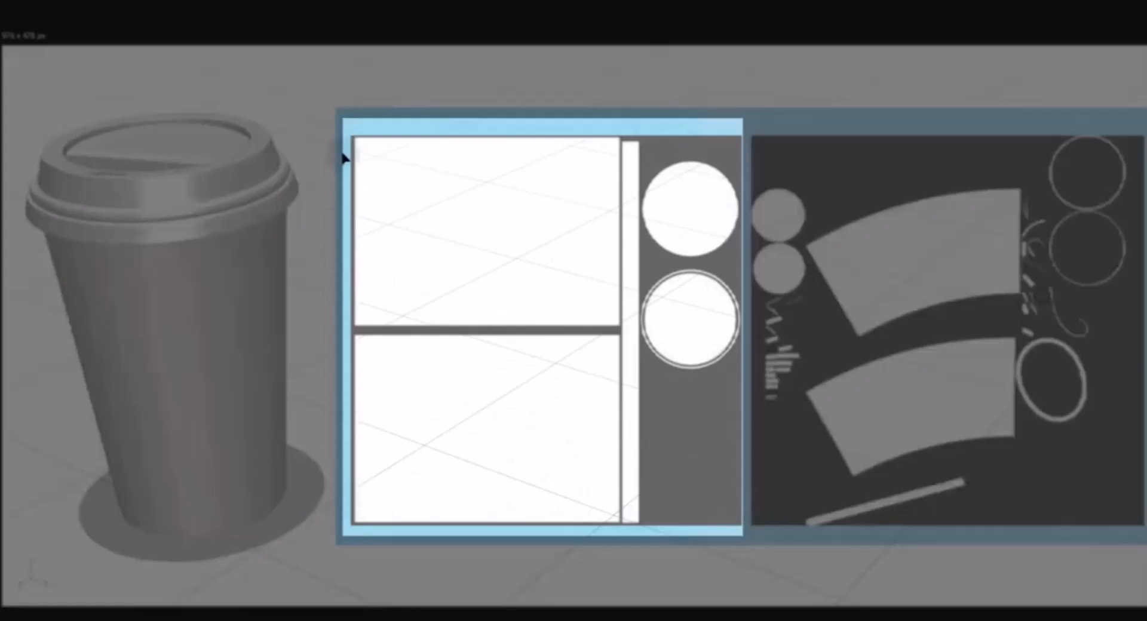
mouse_move(731, 131)
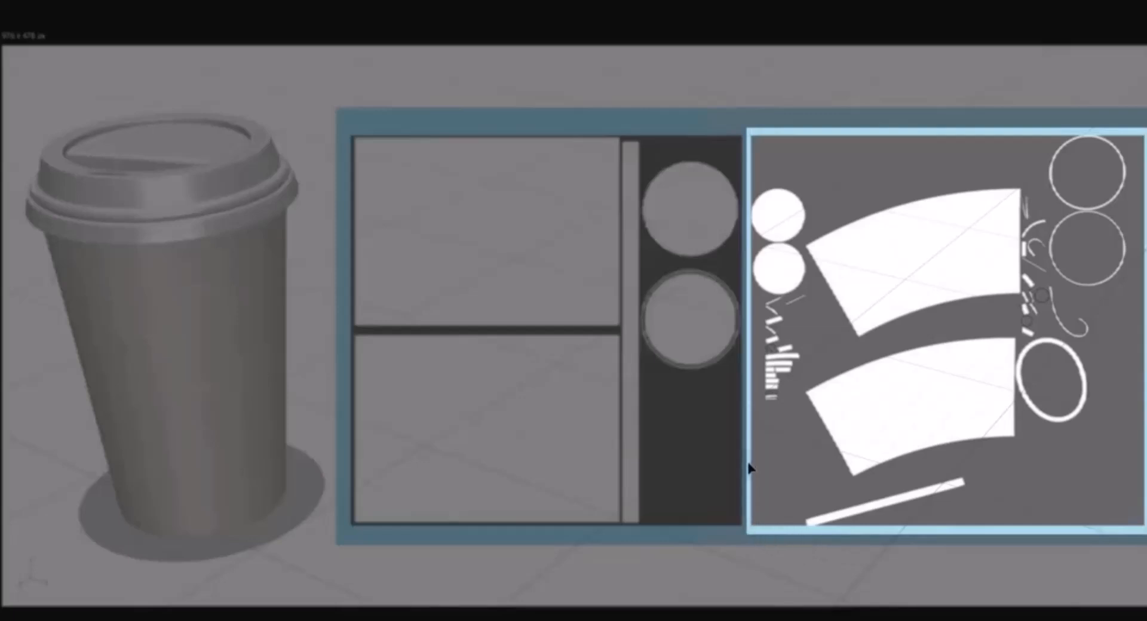
mouse_move(757, 139)
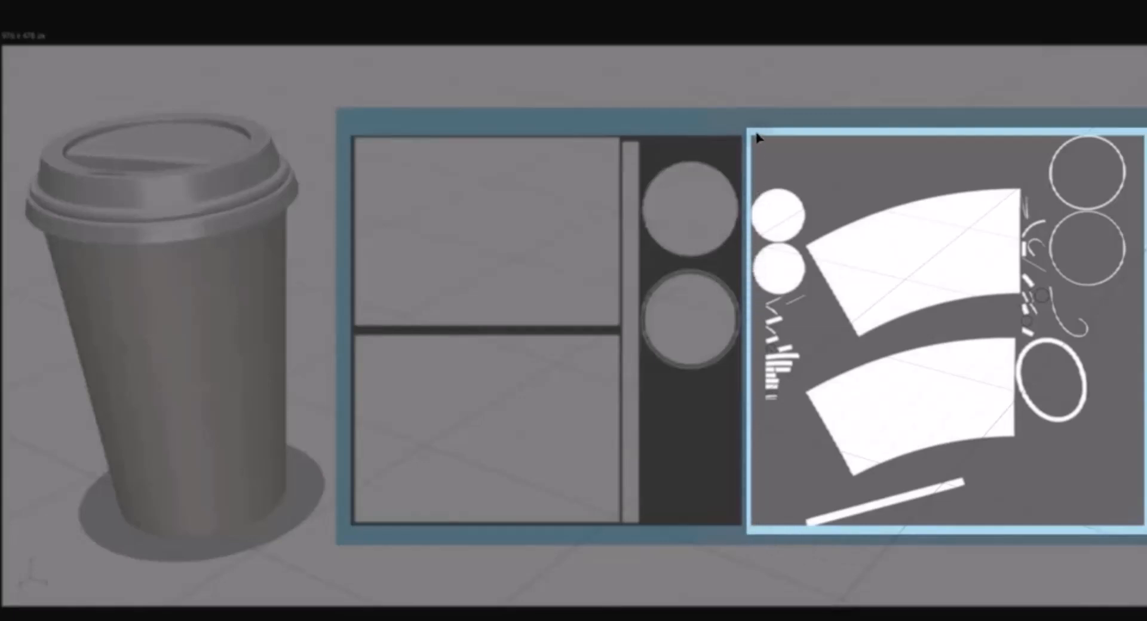
mouse_move(1130, 131)
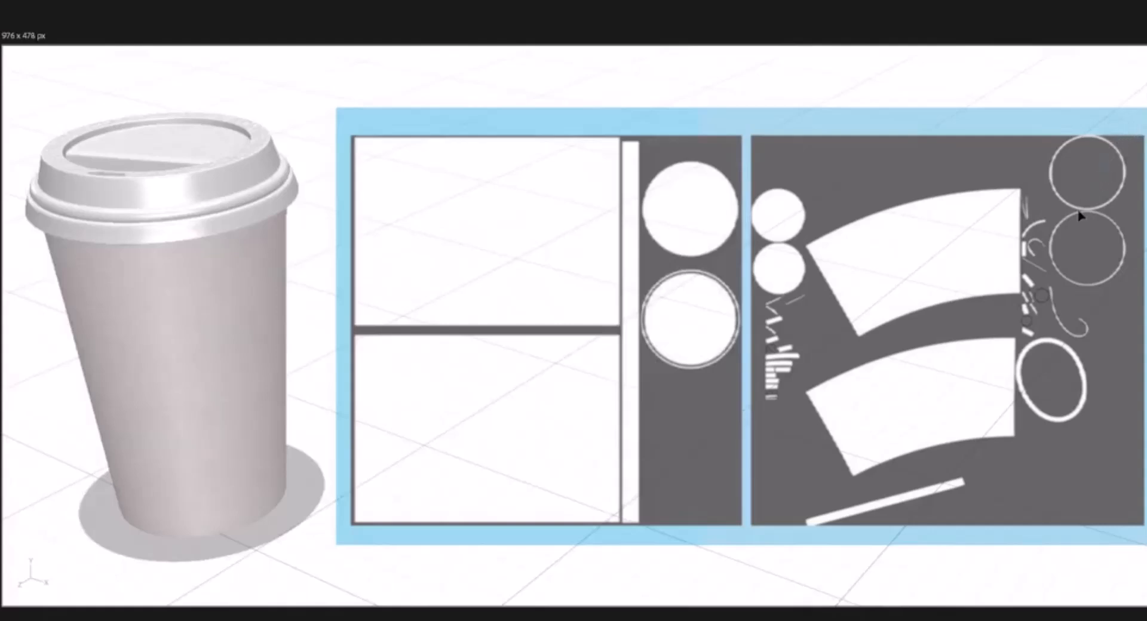
mouse_move(944, 269)
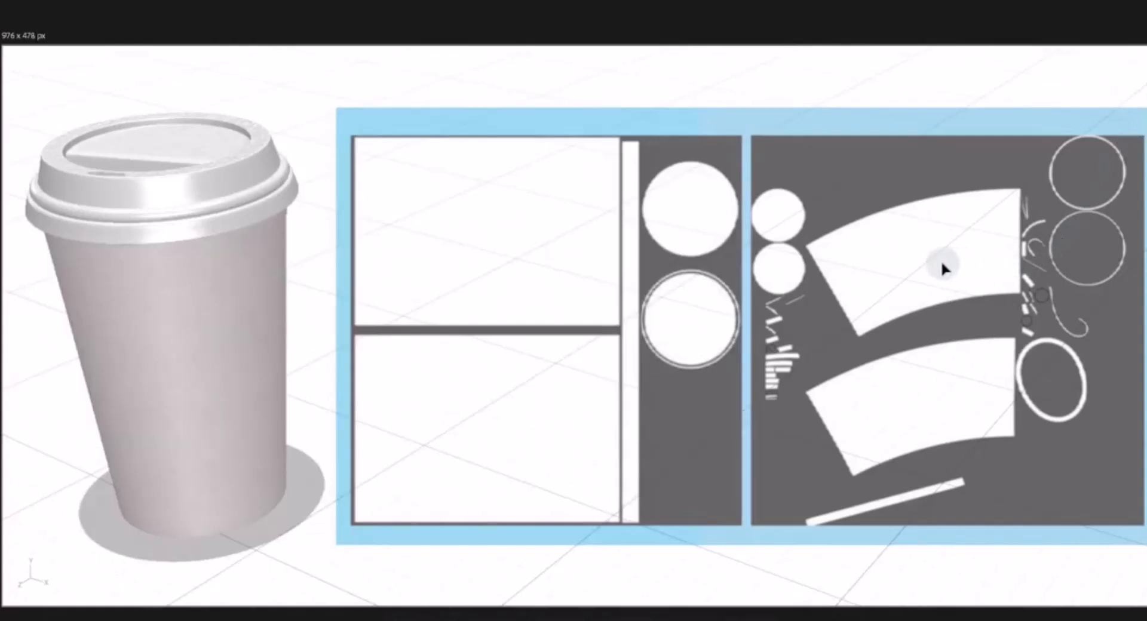
mouse_move(809, 271)
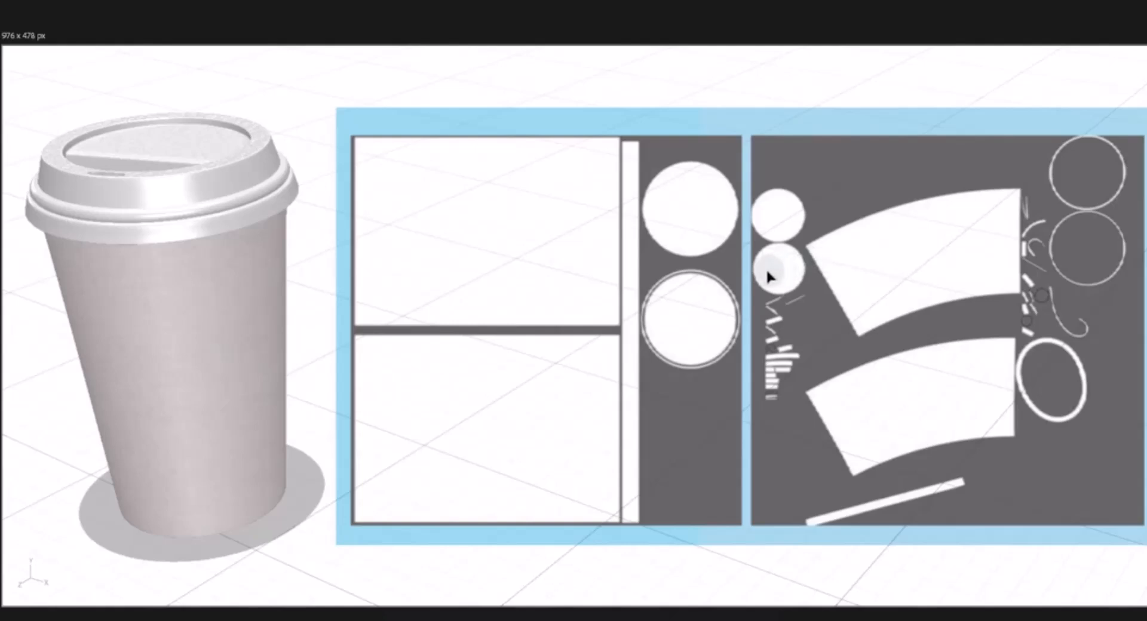
mouse_move(793, 303)
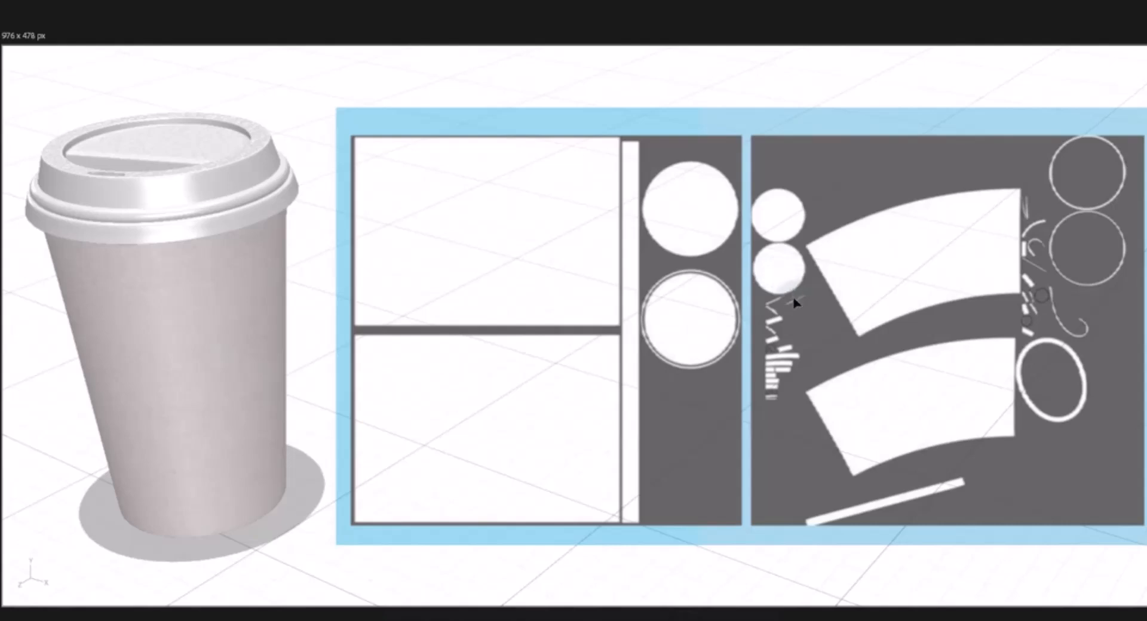
mouse_move(793, 311)
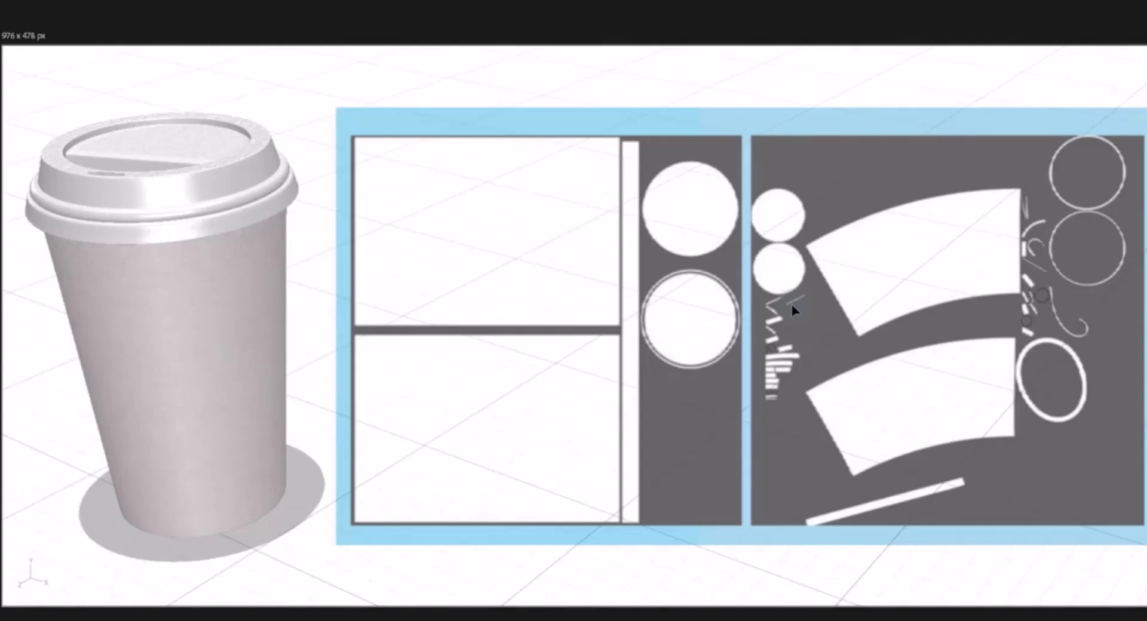
mouse_move(797, 311)
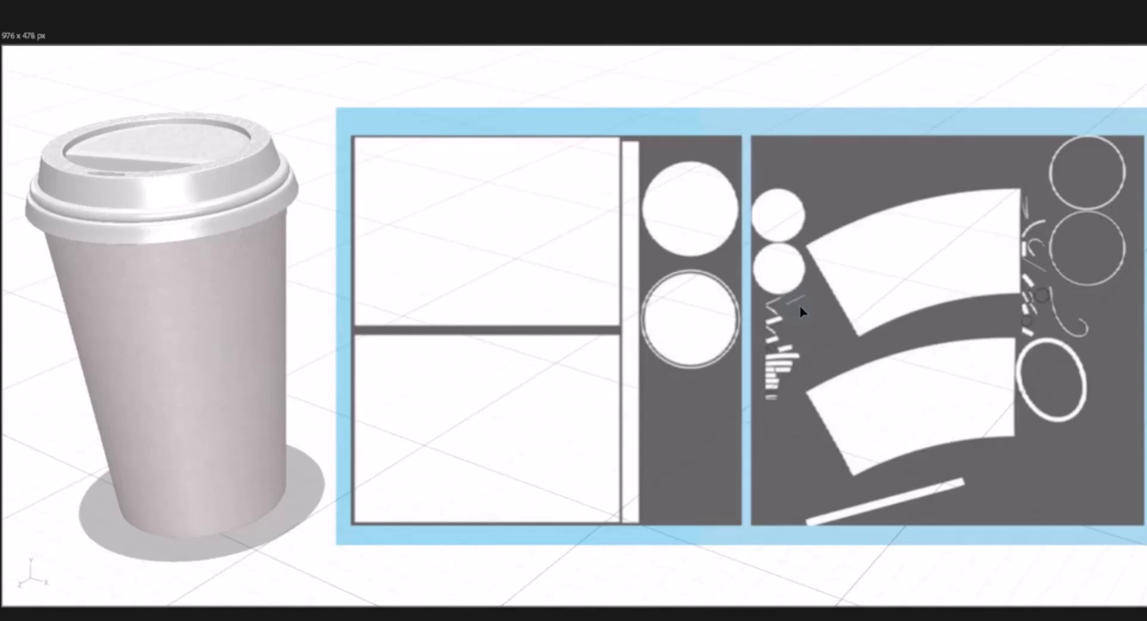
mouse_move(800, 379)
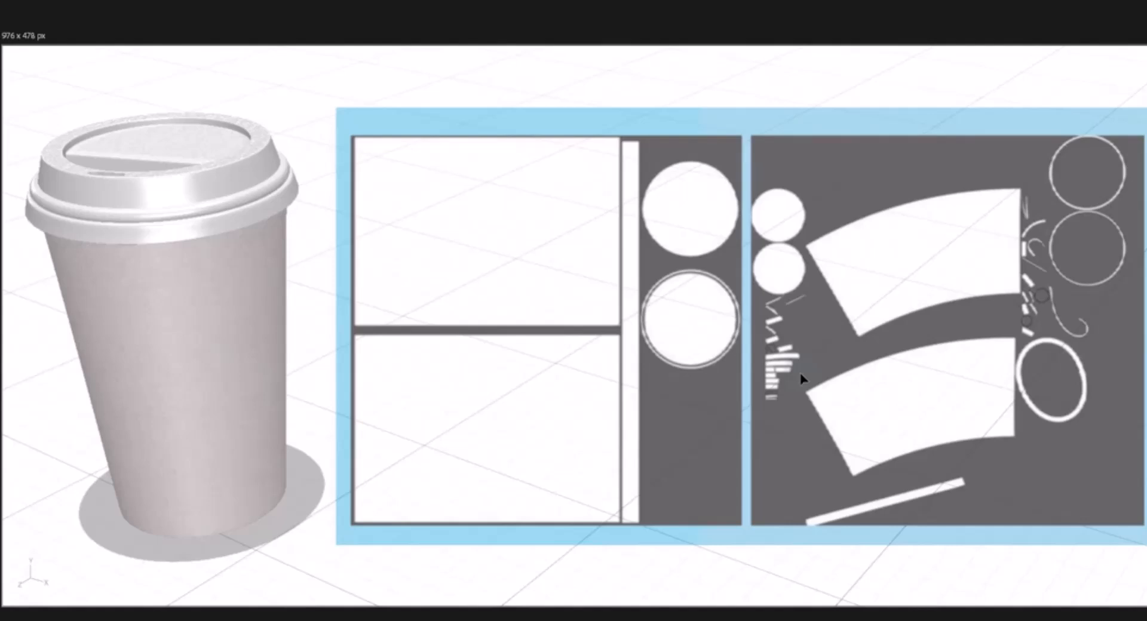
mouse_move(303, 106)
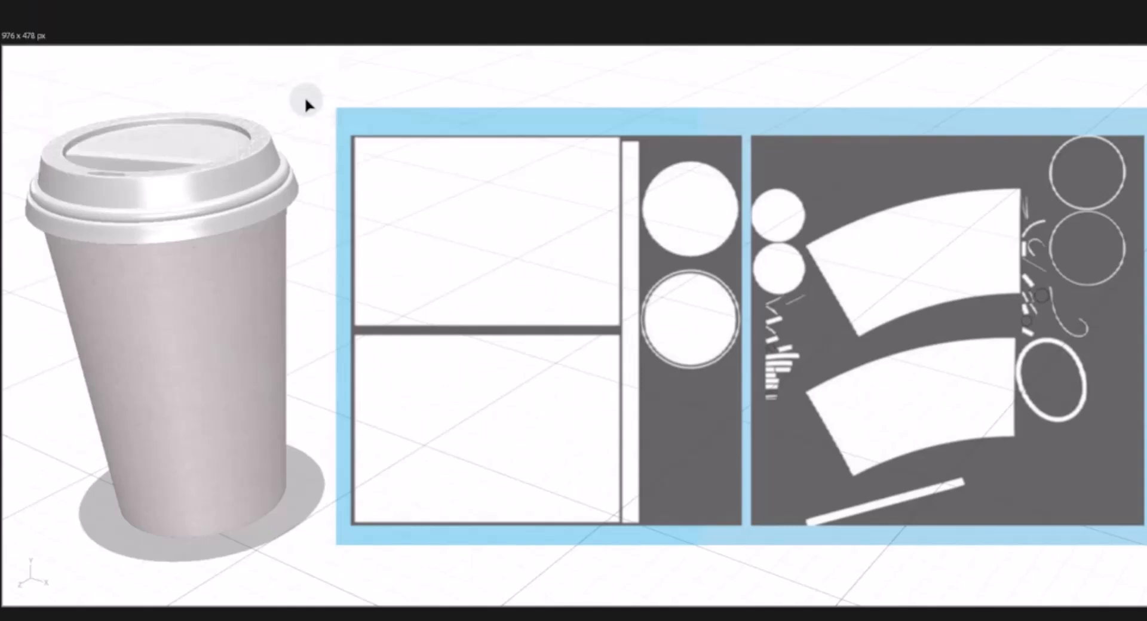
mouse_move(910, 465)
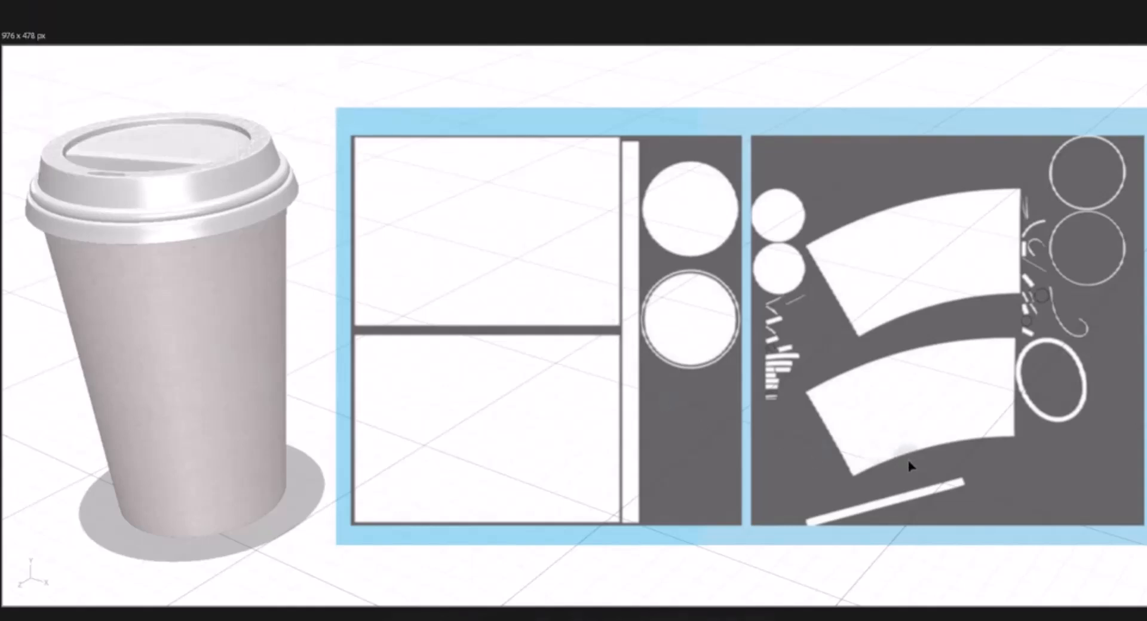
mouse_move(854, 453)
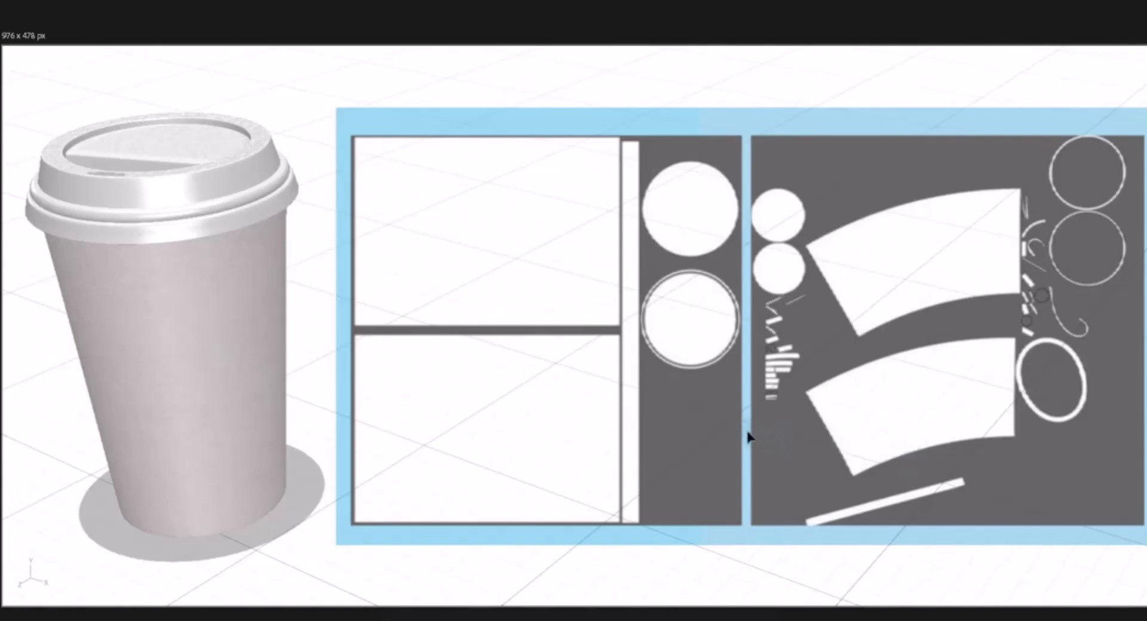
mouse_move(962, 354)
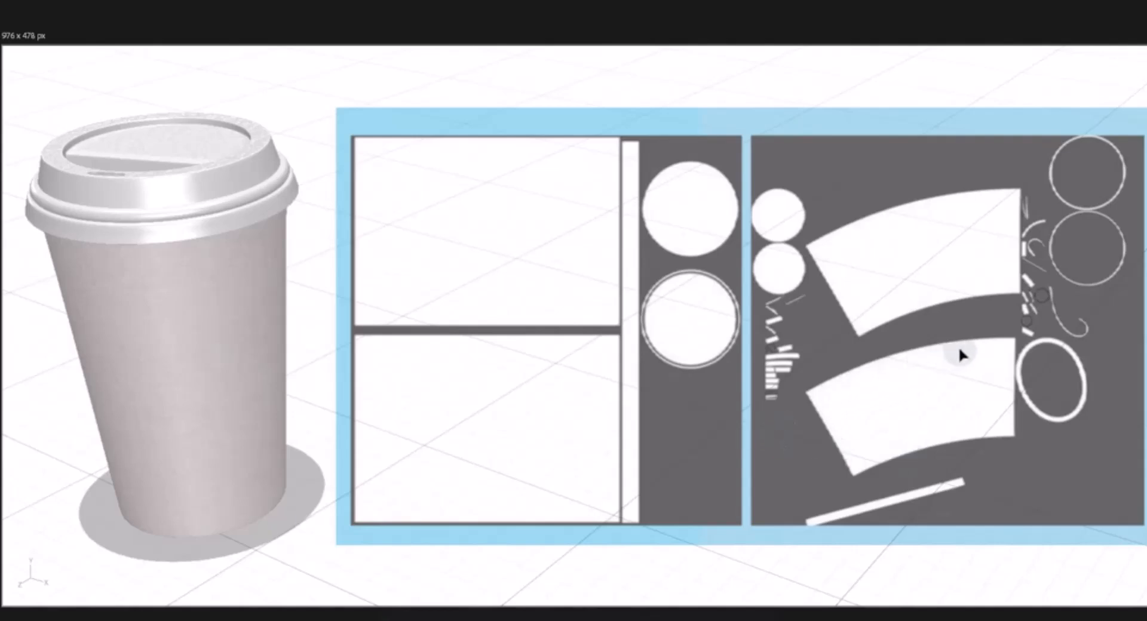
mouse_move(867, 348)
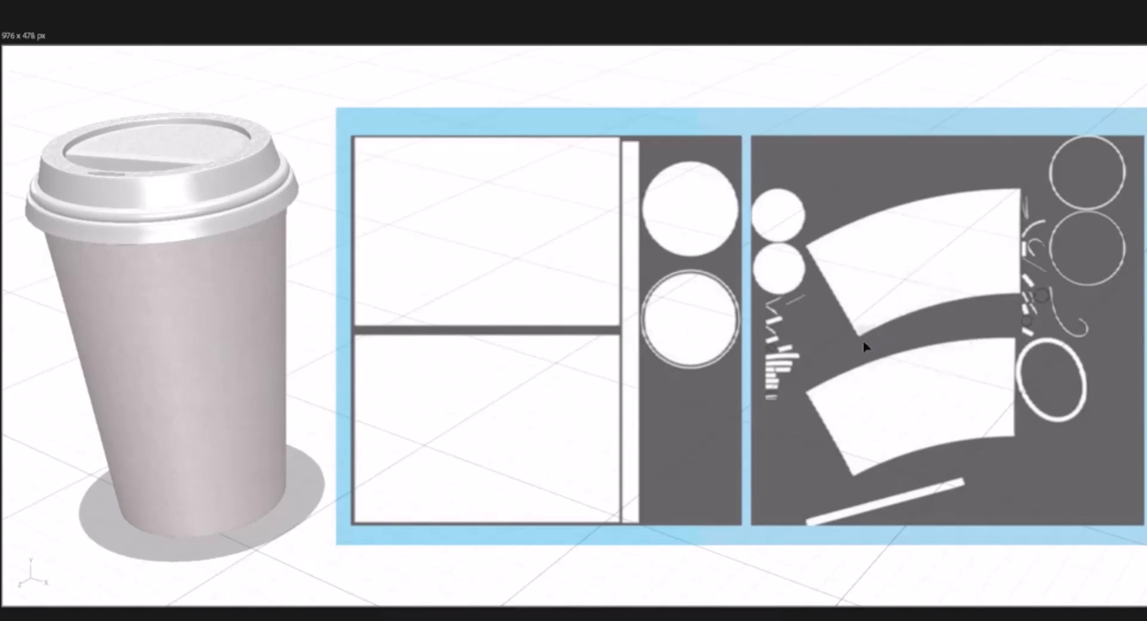
mouse_move(810, 564)
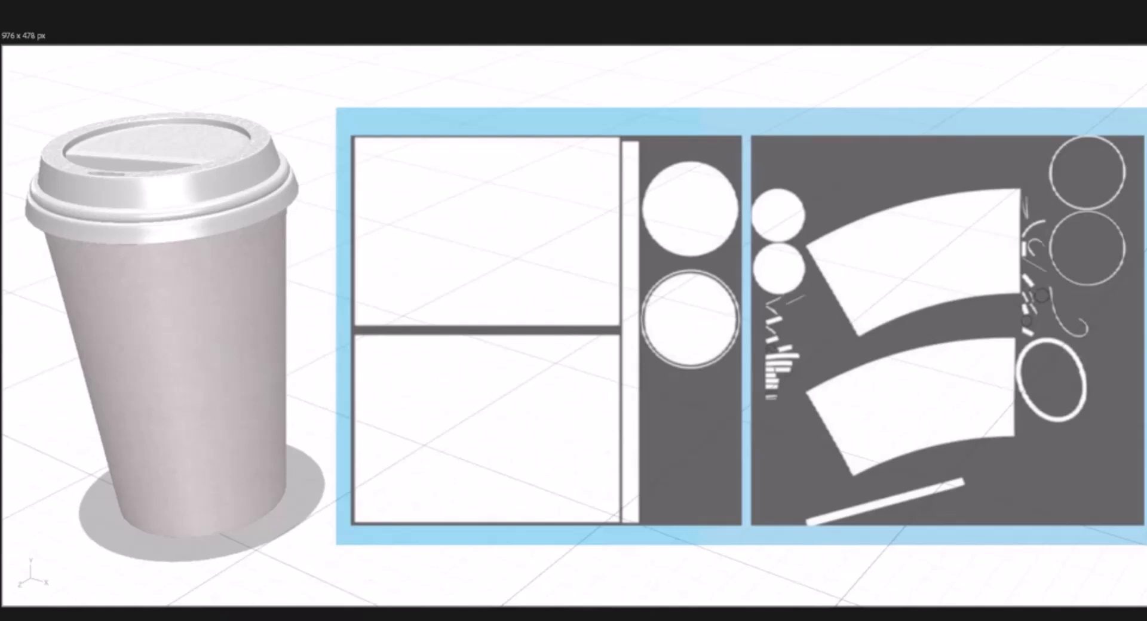
mouse_move(810, 564)
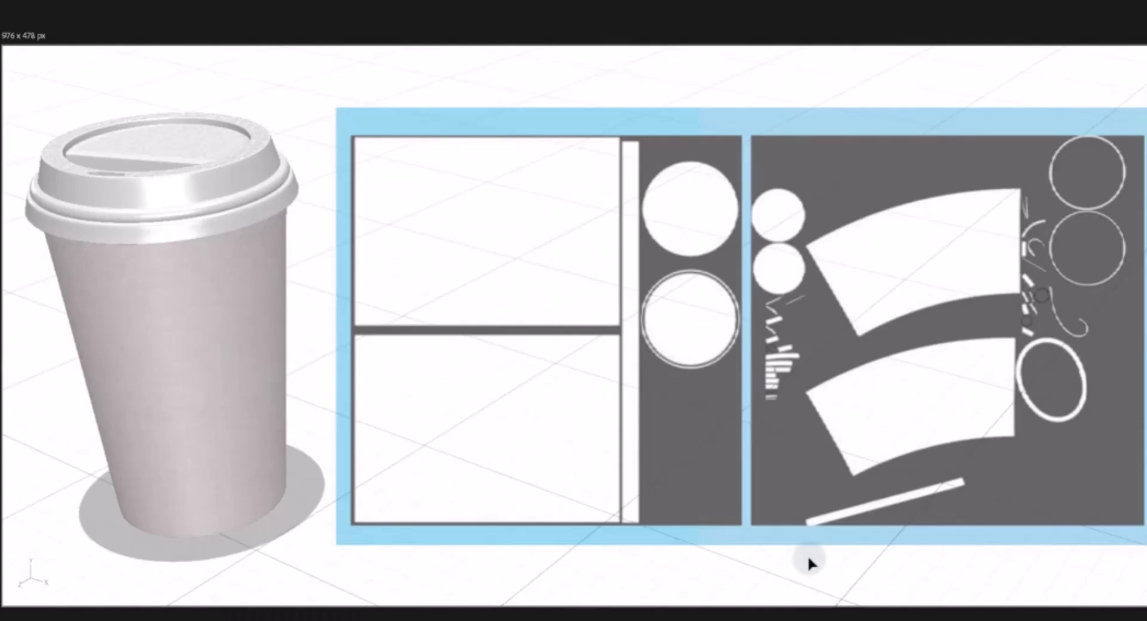